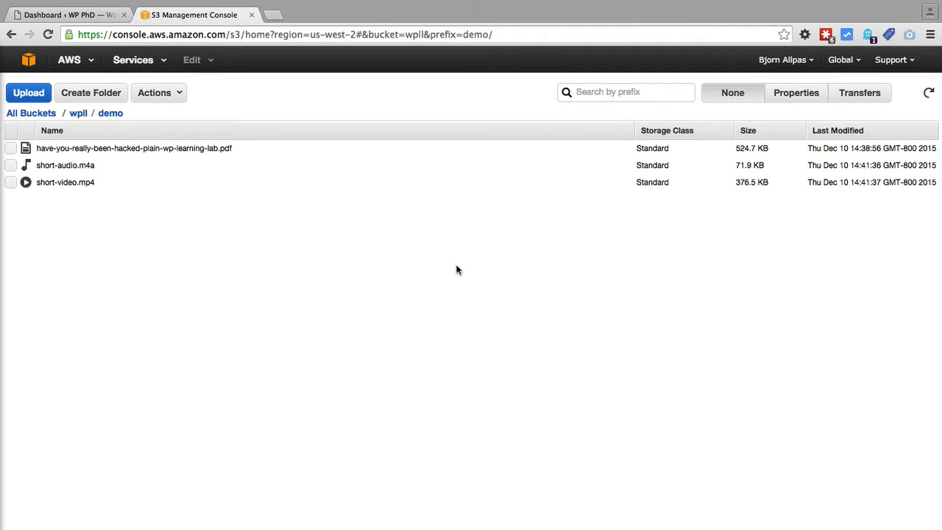
mouse_move(141, 279)
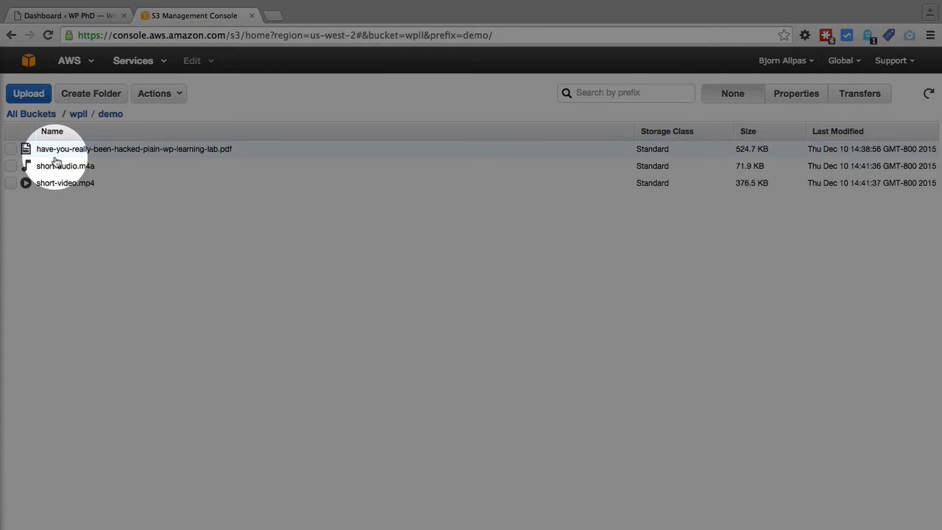
mouse_move(70, 159)
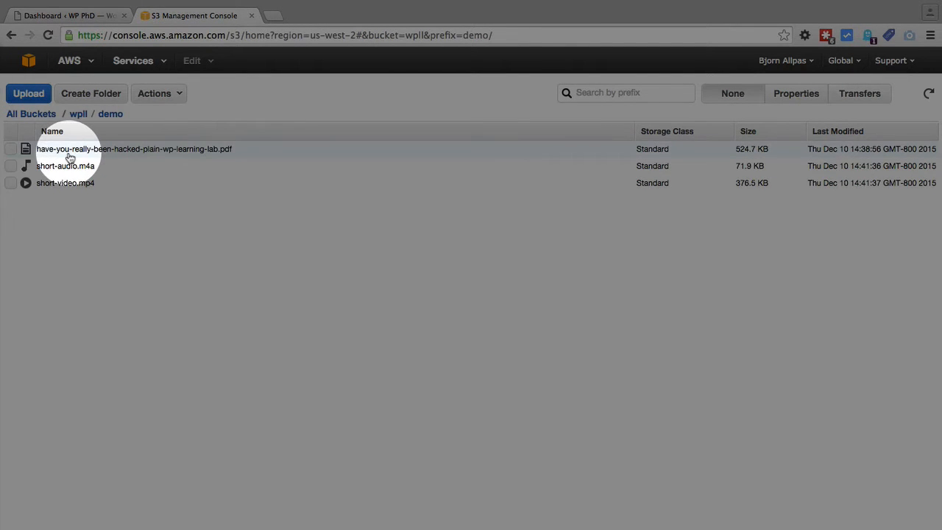
mouse_move(209, 151)
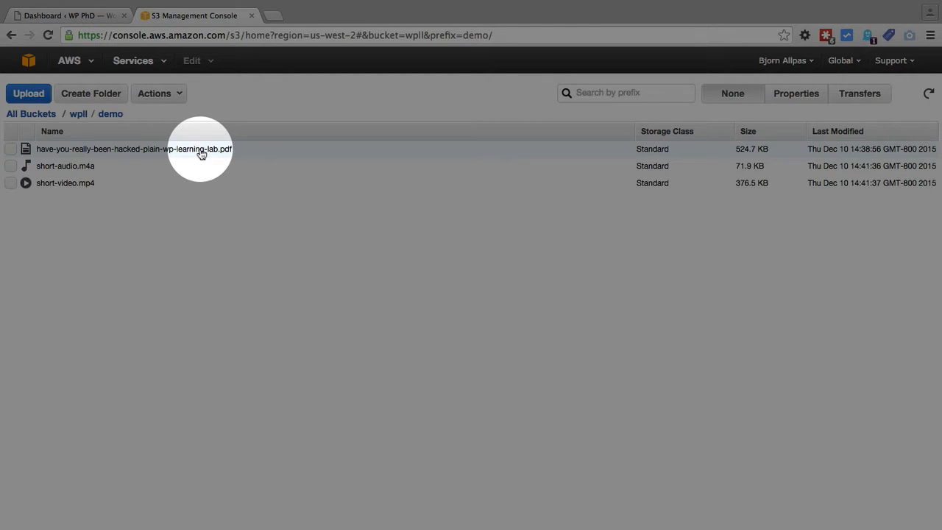
mouse_move(71, 190)
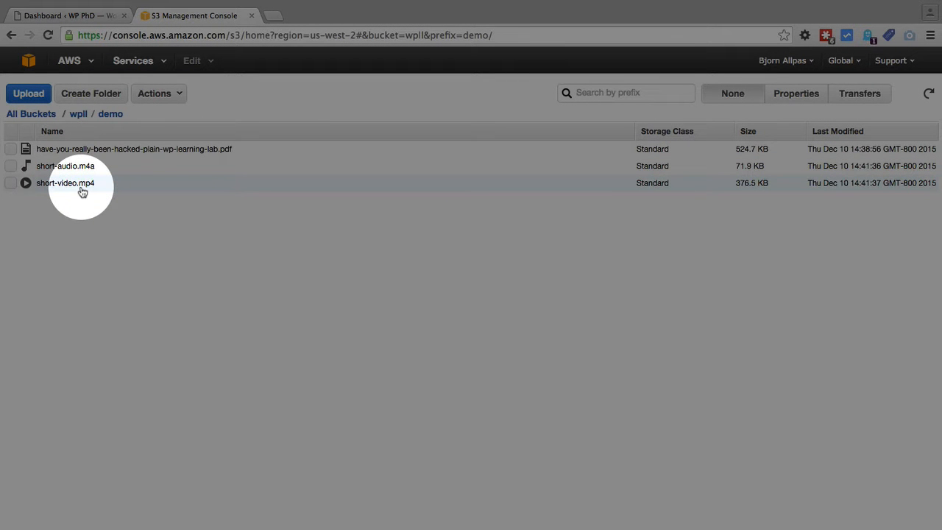
mouse_move(79, 198)
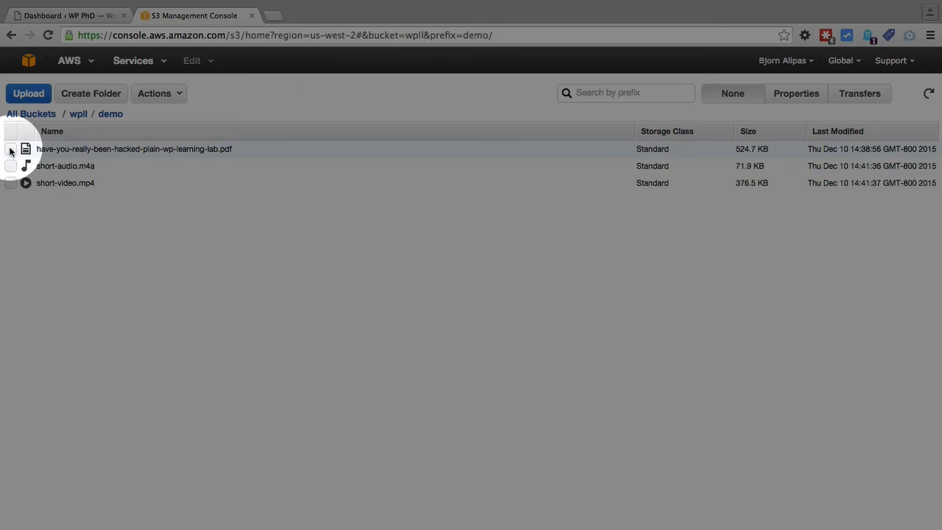
Step: Select the PDF object and show its Properties with the Permissions section expanded
left_click(12, 148)
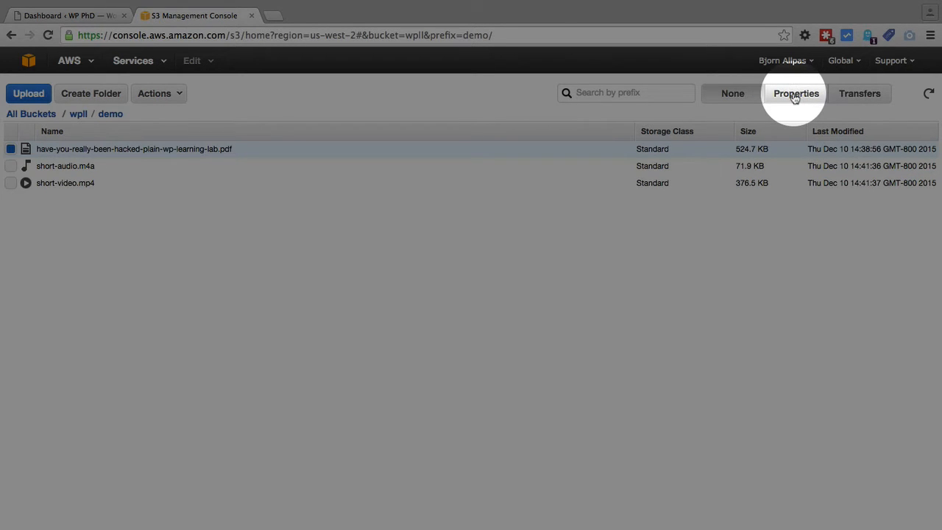
mouse_move(860, 94)
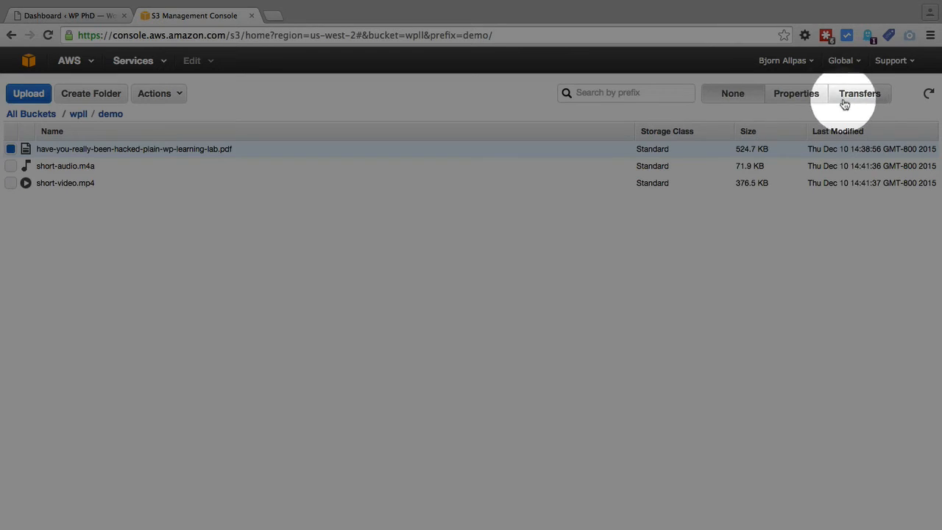
mouse_move(795, 94)
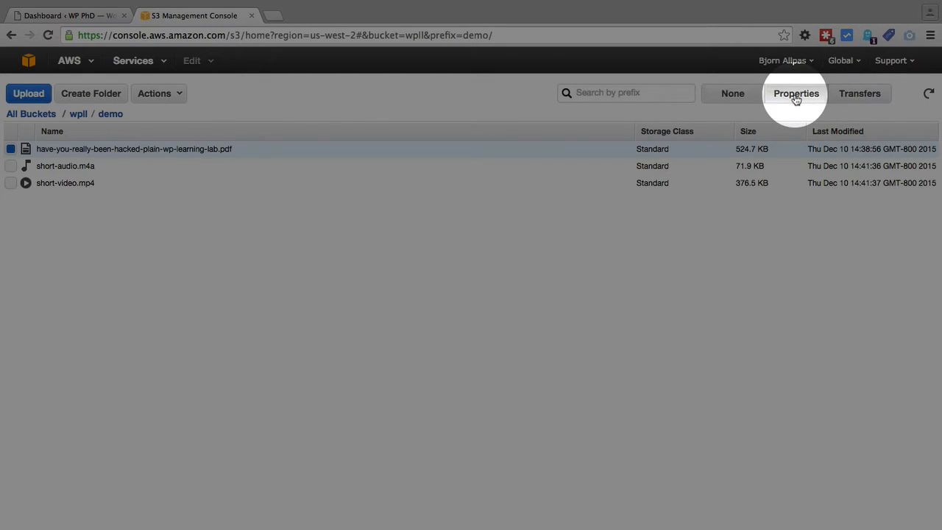
left_click(795, 94)
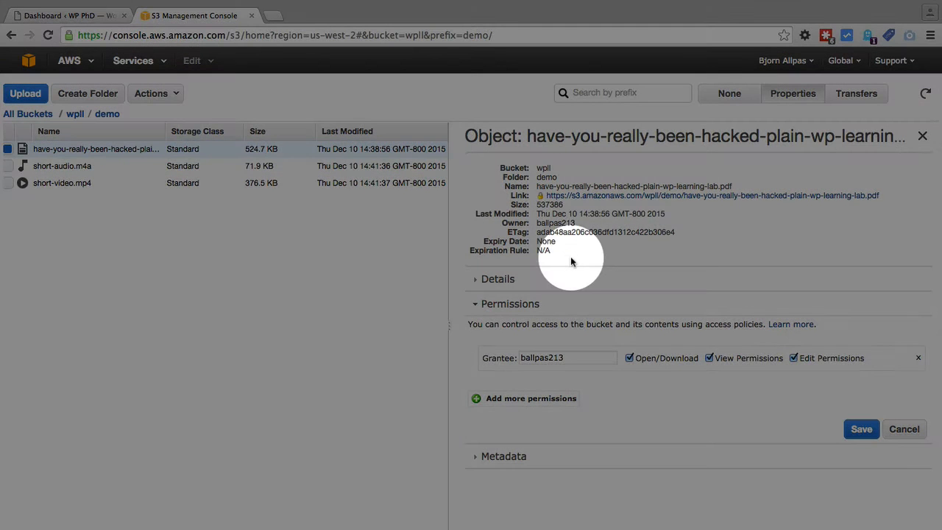
mouse_move(577, 201)
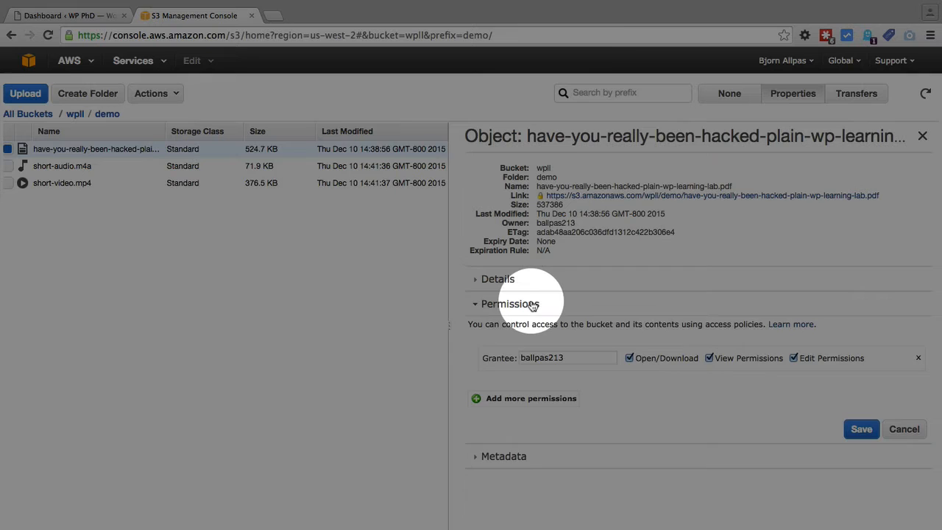
left_click(509, 303)
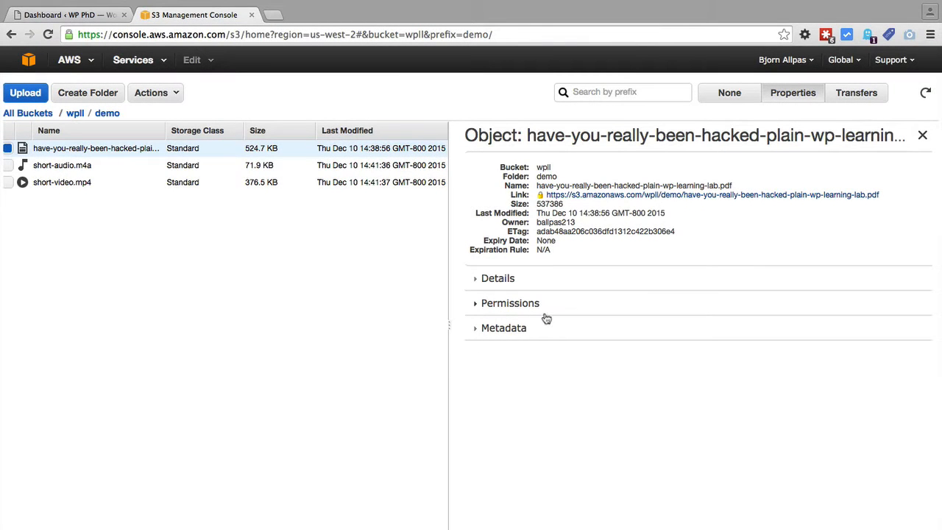
left_click(509, 304)
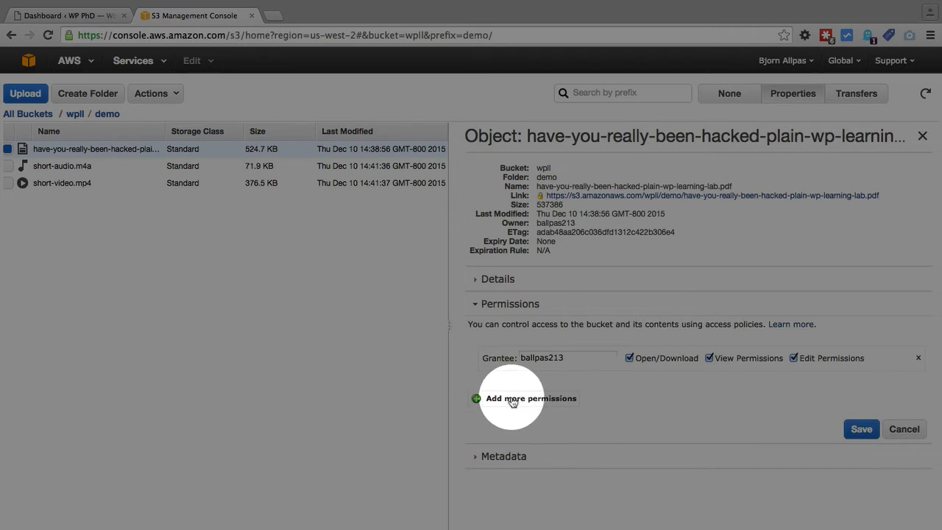
Step: Add a grant giving Everyone Open/Download access to the PDF
left_click(530, 397)
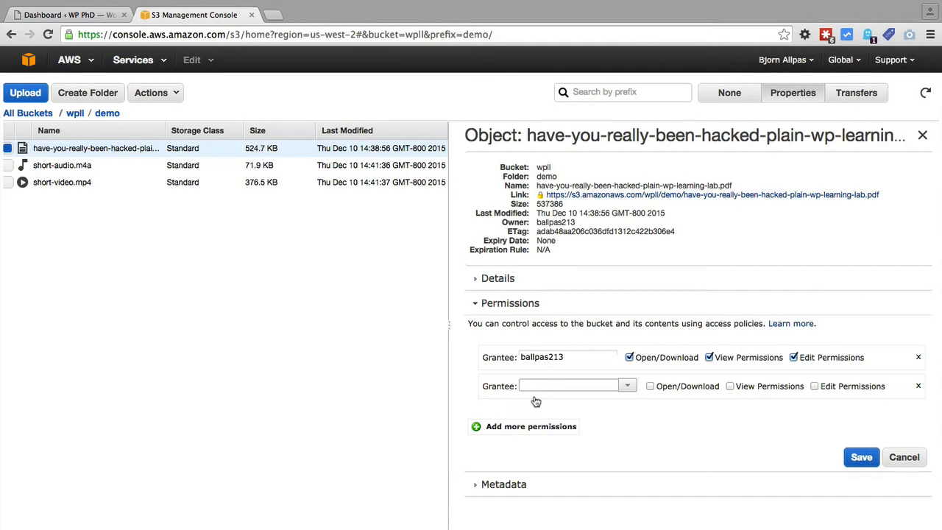
left_click(627, 385)
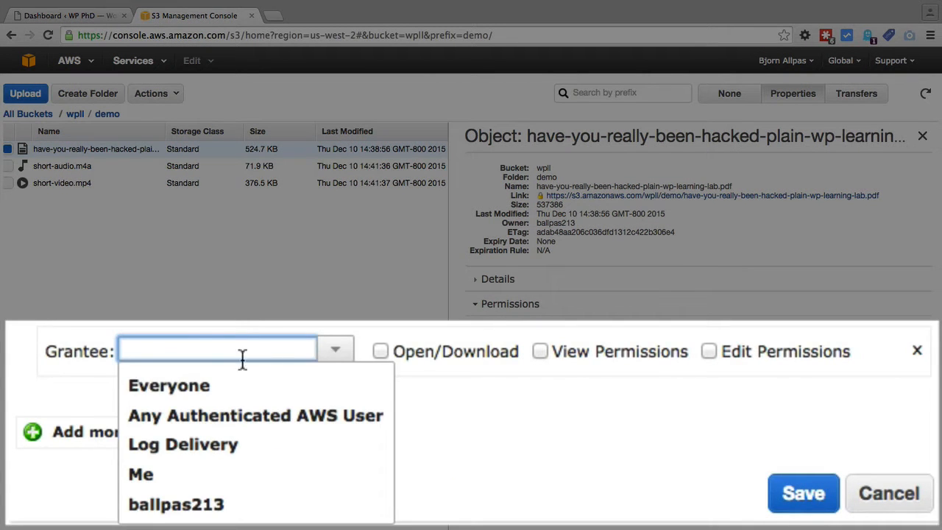
left_click(168, 386)
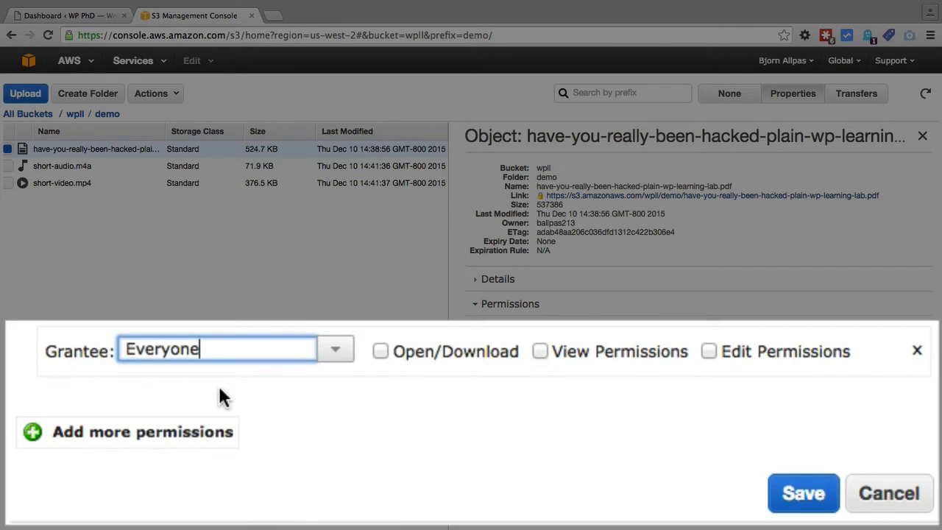
left_click(380, 350)
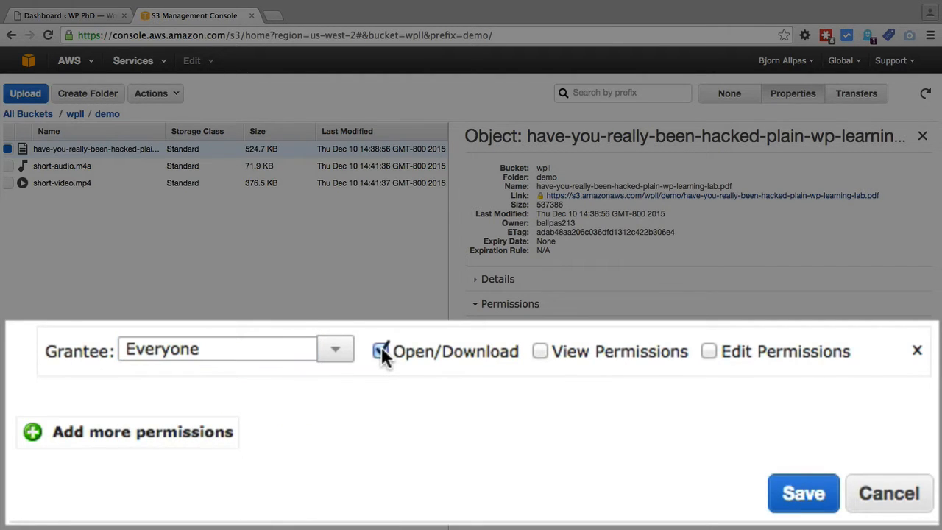
left_click(804, 492)
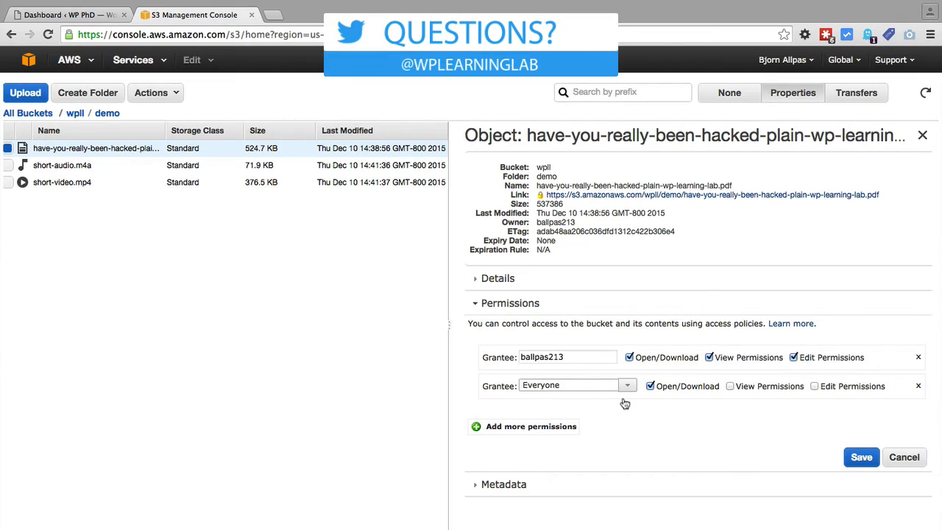
Step: Try the Any Authenticated AWS User grantee, then set the grantee back to Everyone
left_click(627, 386)
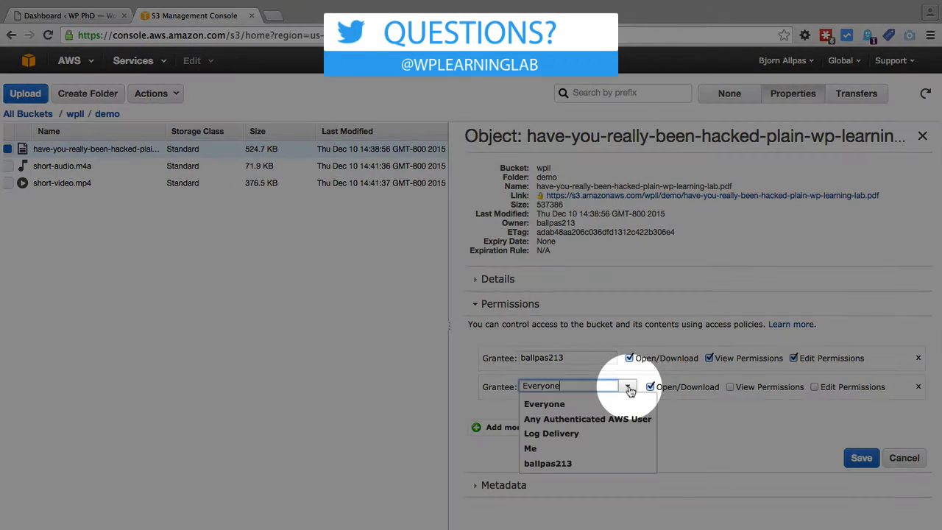
left_click(606, 409)
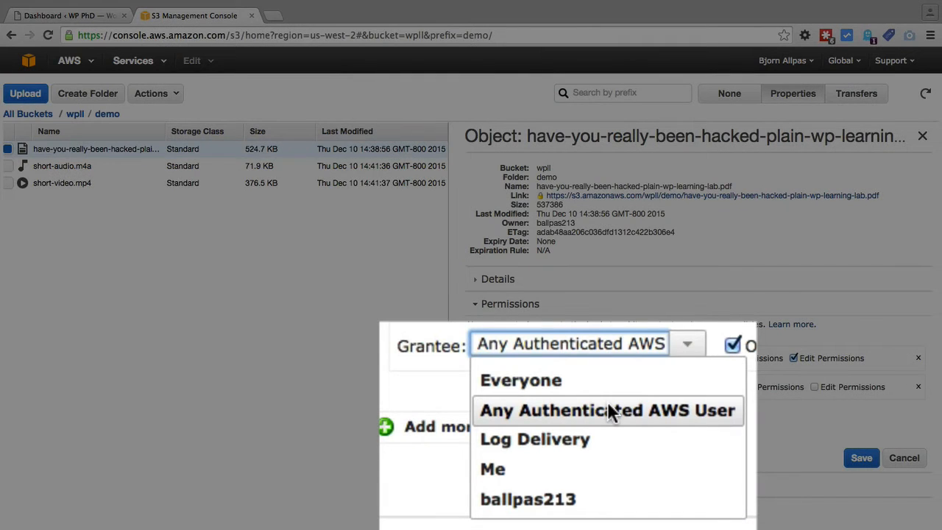
left_click(521, 380)
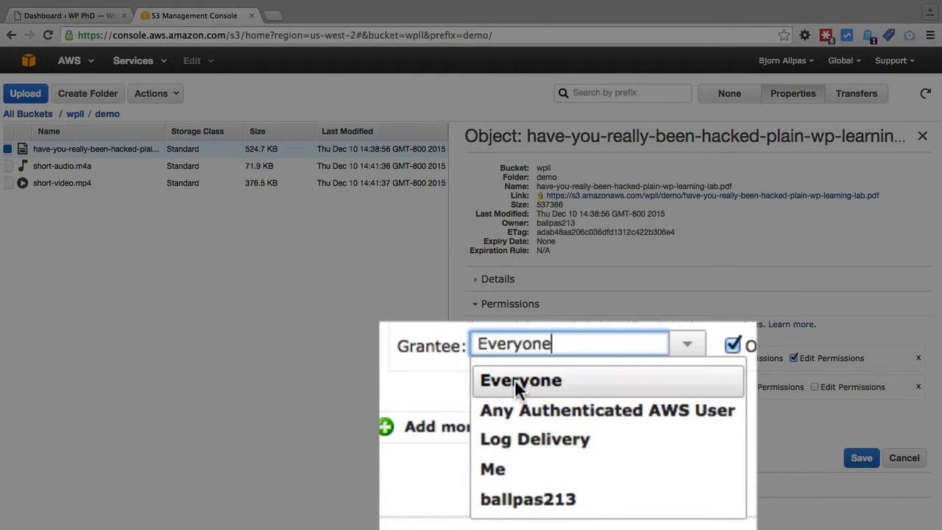
left_click(521, 380)
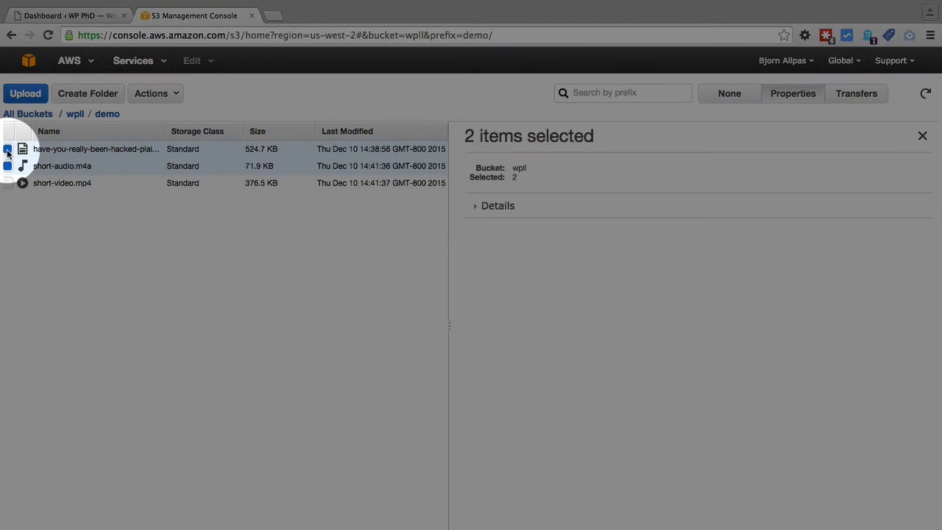
Step: Give Everyone Open/Download access to the audio file, then return to the WordPress dashboard
left_click(61, 165)
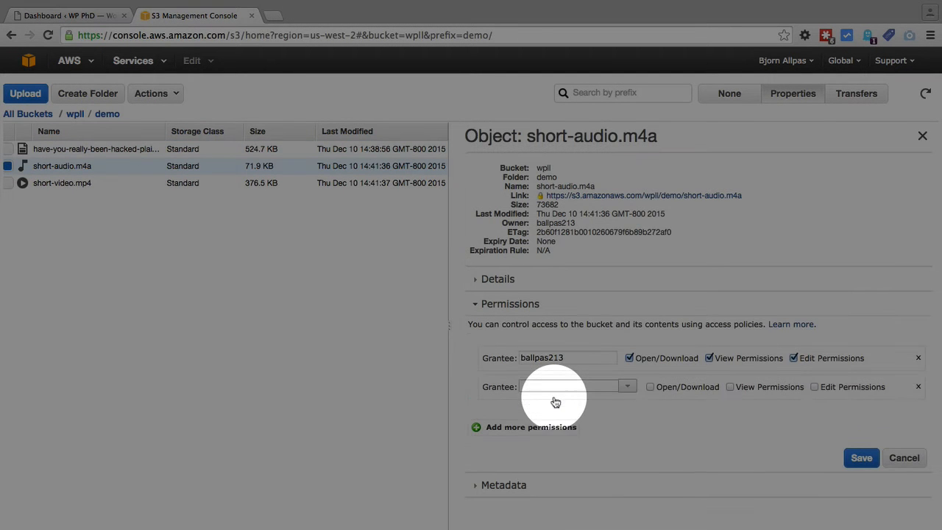
left_click(627, 385)
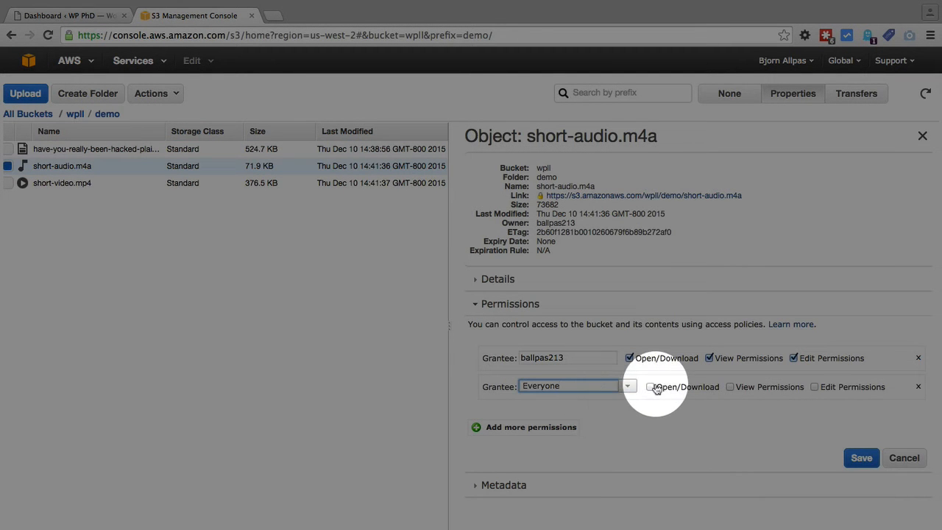
left_click(651, 386)
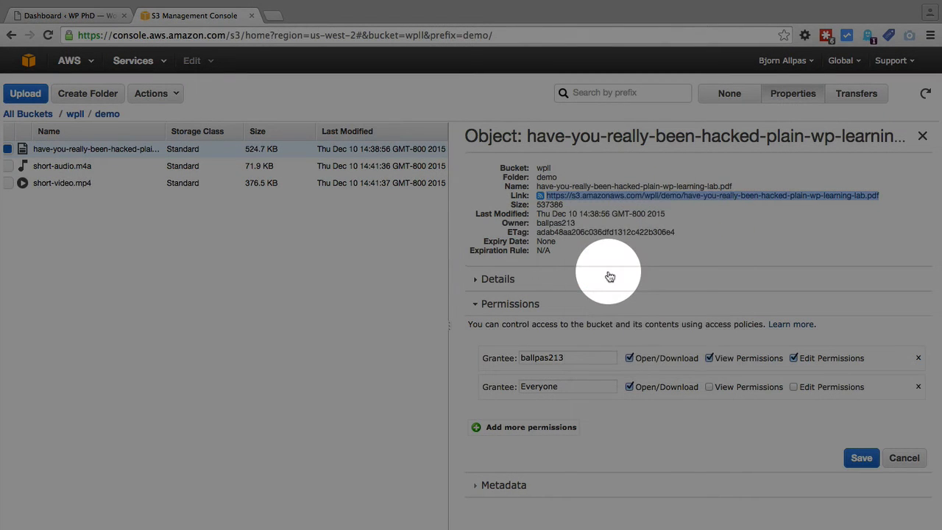
left_click(66, 14)
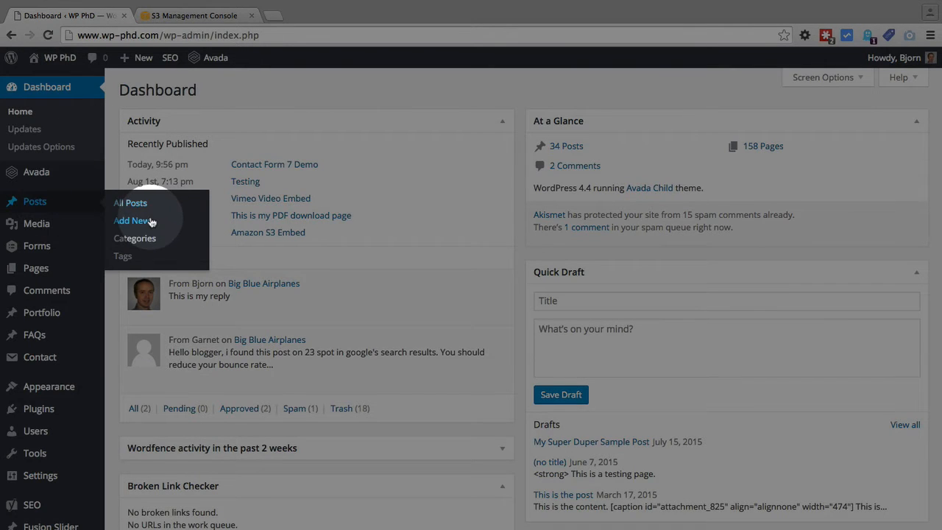
Step: Start a new post titled 'Amazon S3 Testing' with labels and the word Download in the body
left_click(131, 221)
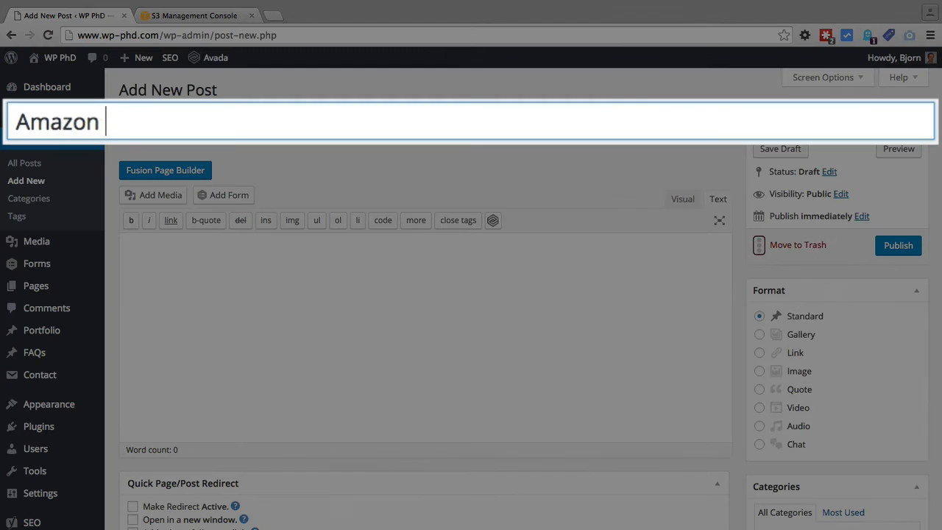
type("S3 Testing")
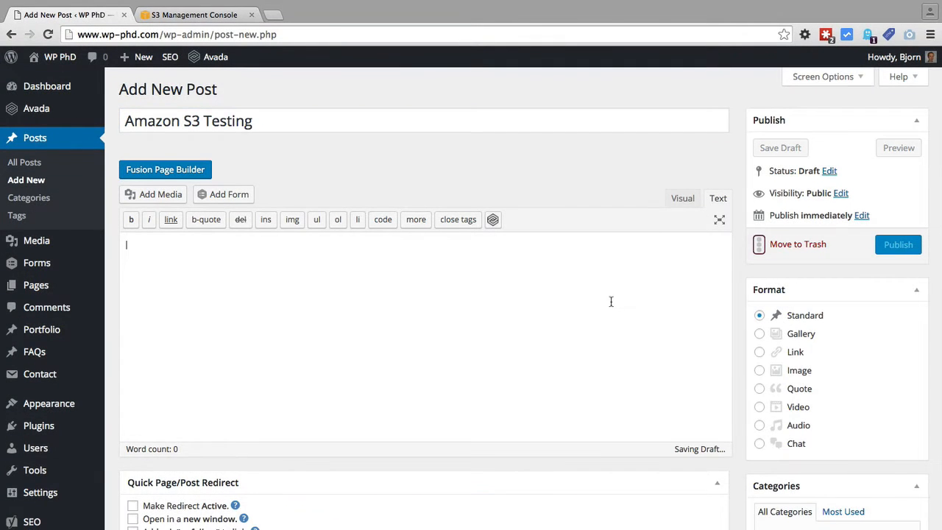
left_click(718, 220)
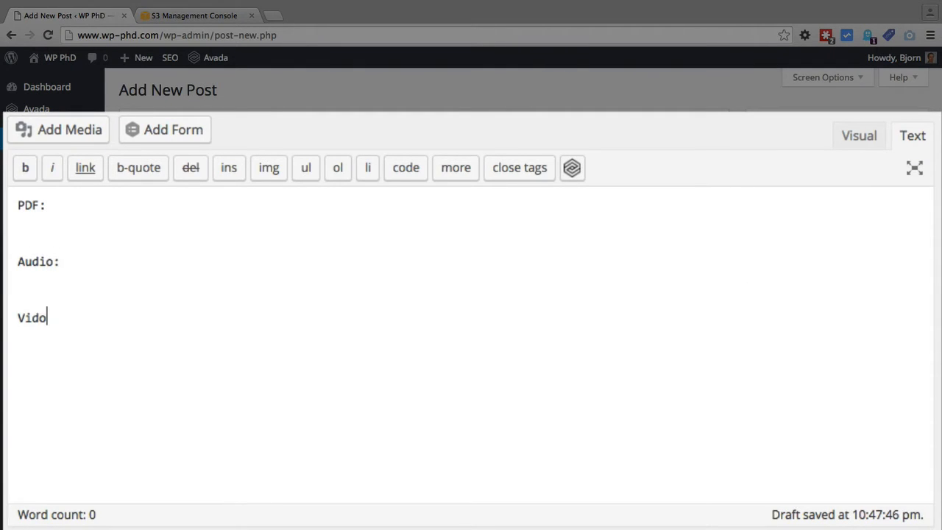
type("e")
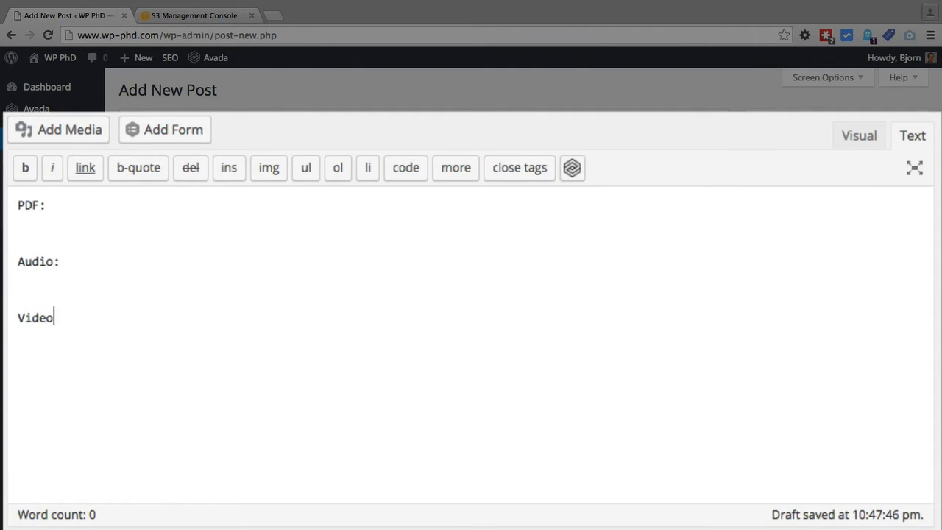
type(":")
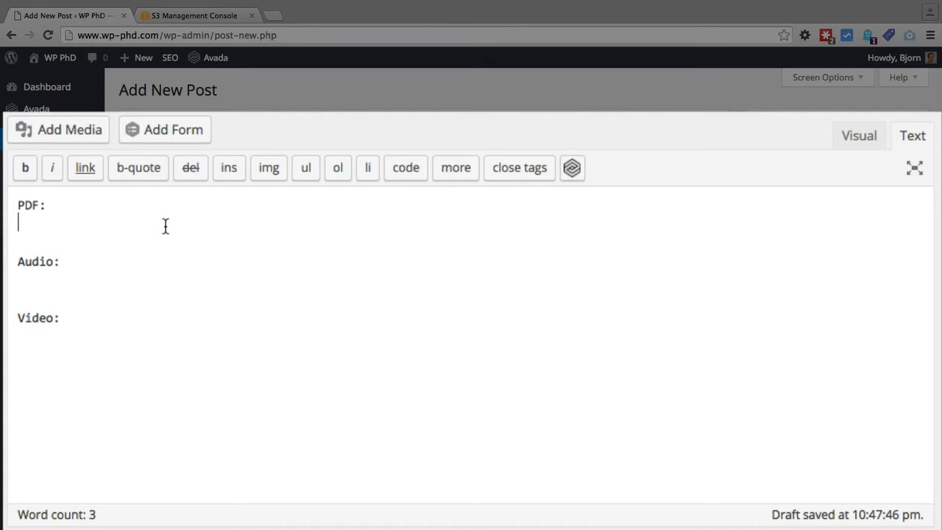
key("Return")
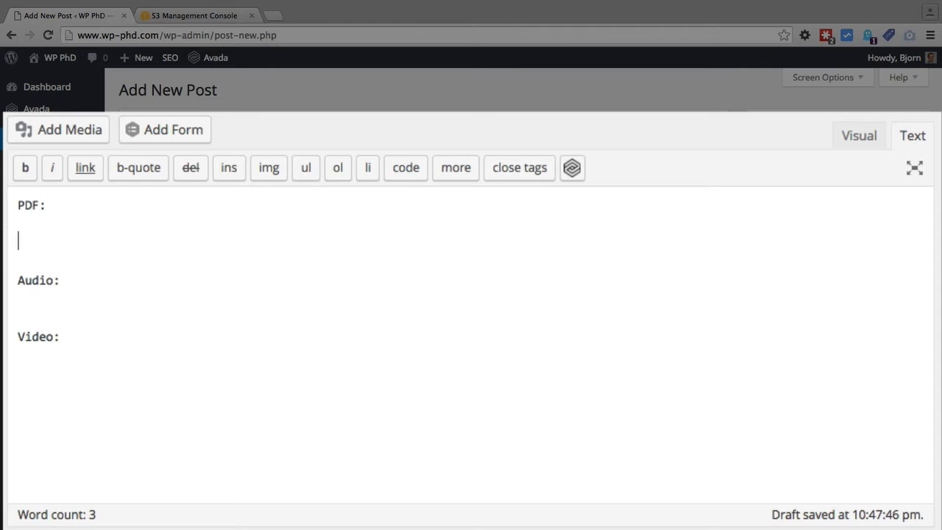
type("Downl")
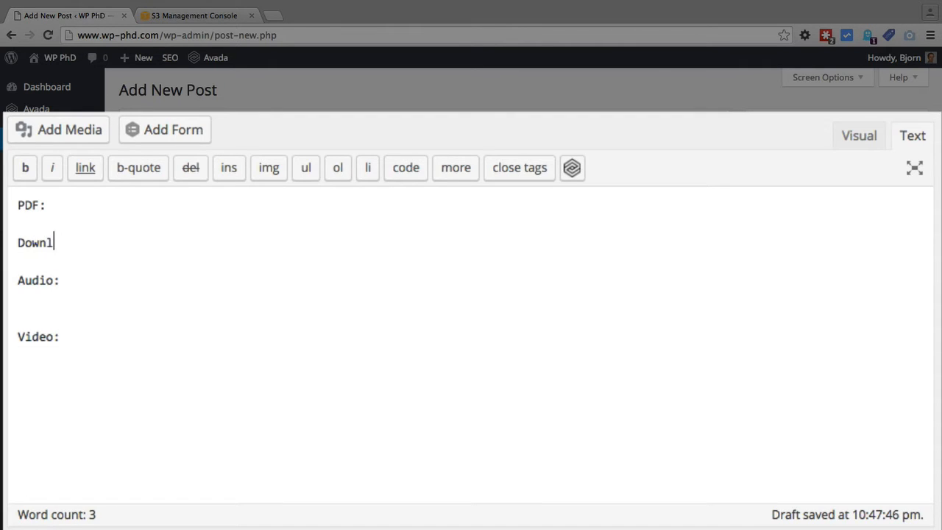
type("oad")
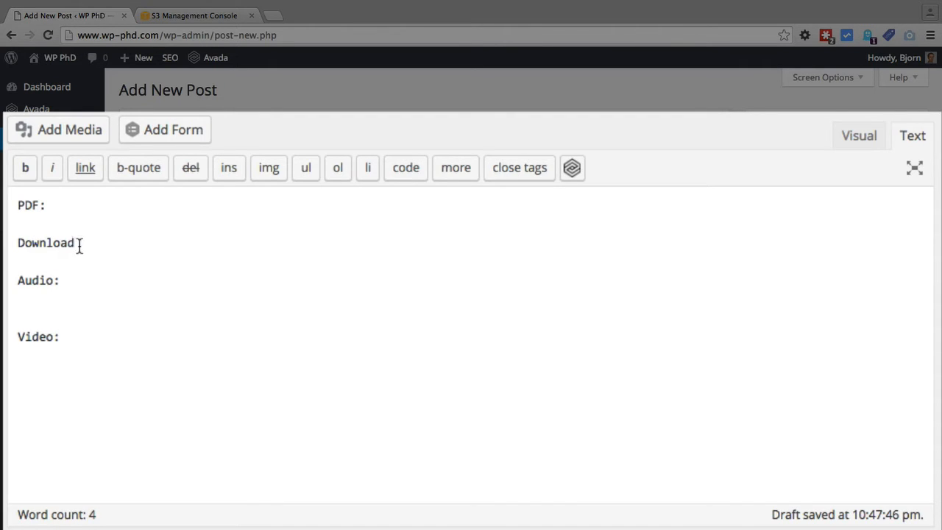
Step: Link the word Download to the pasted S3 PDF URL and return to the S3 console
double_click(46, 242)
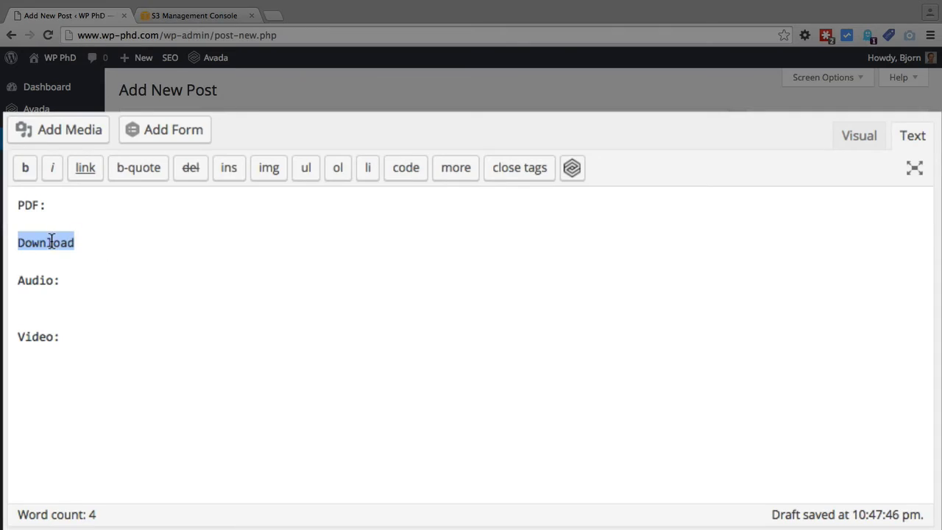
left_click(86, 167)
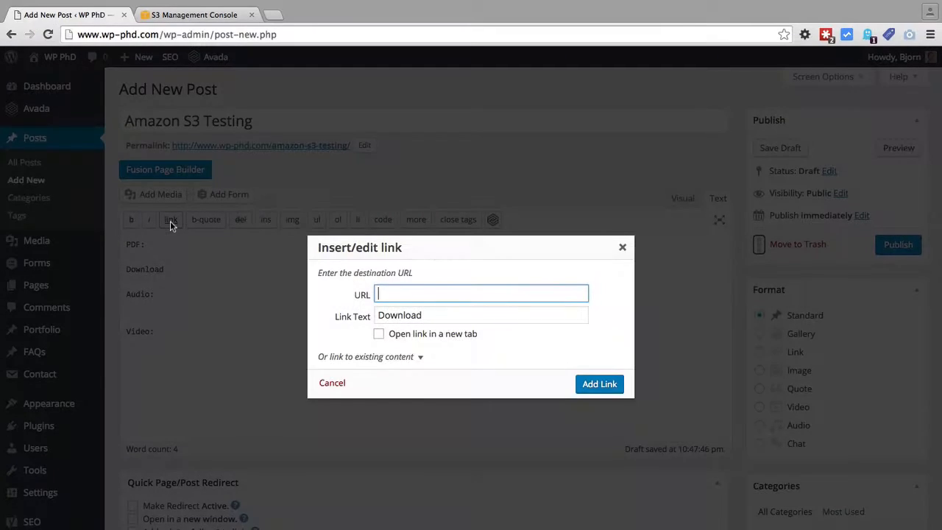
right_click(481, 293)
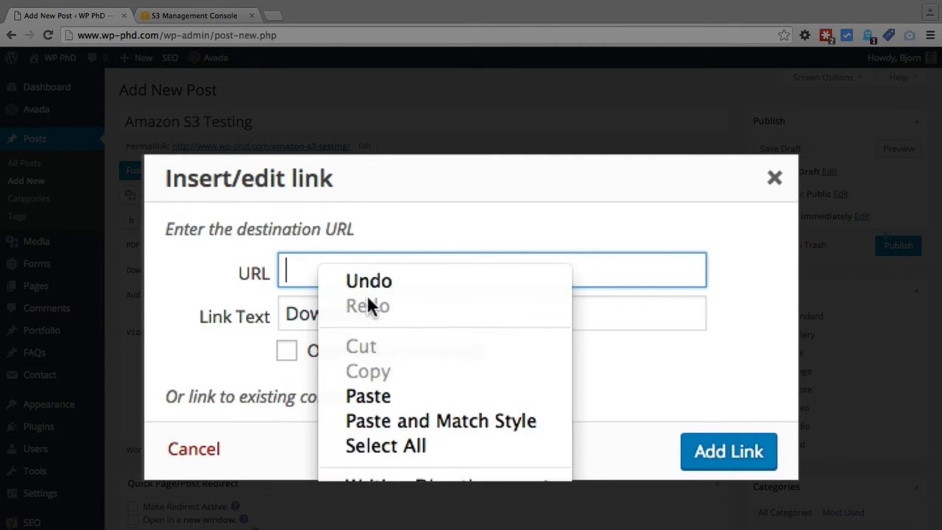
left_click(368, 395)
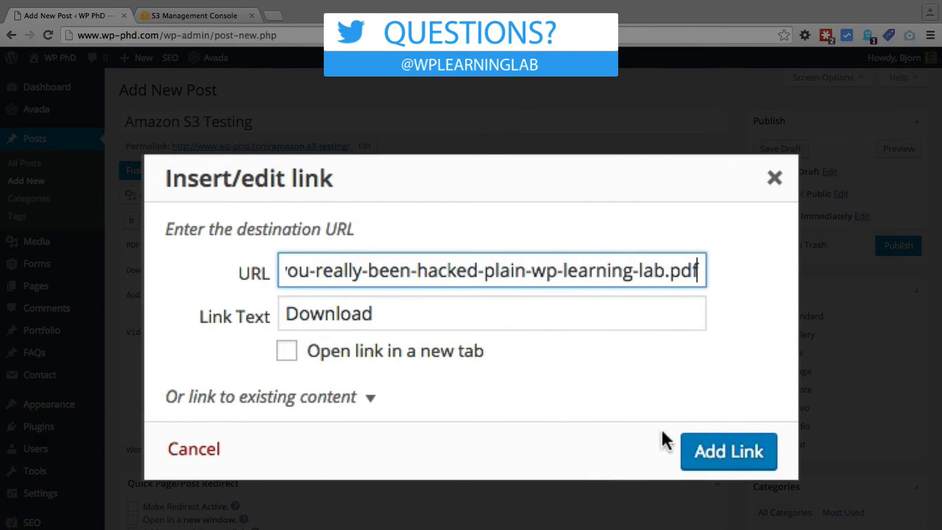
left_click(727, 450)
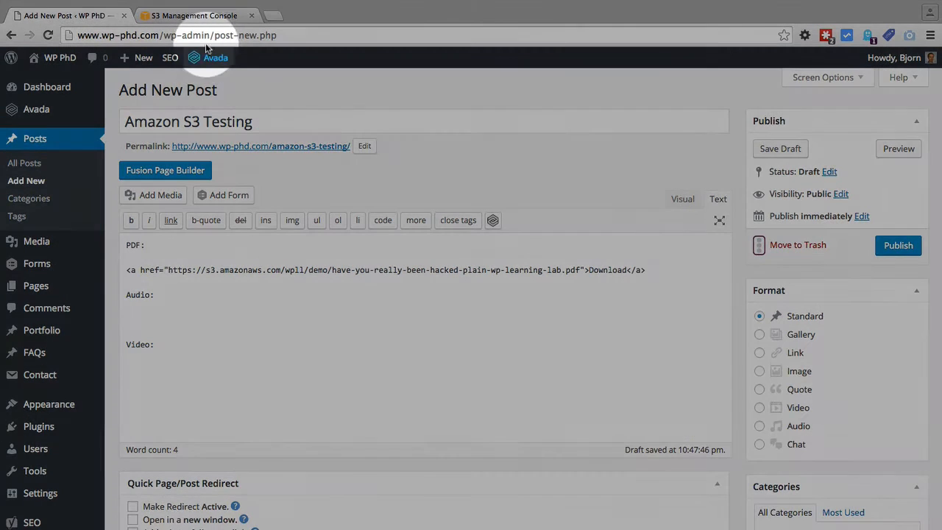
left_click(194, 15)
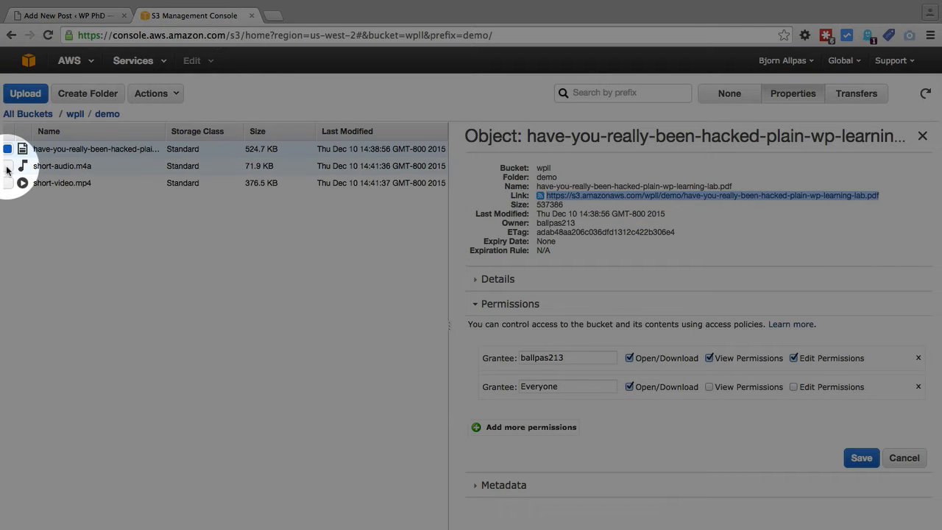
left_click(62, 165)
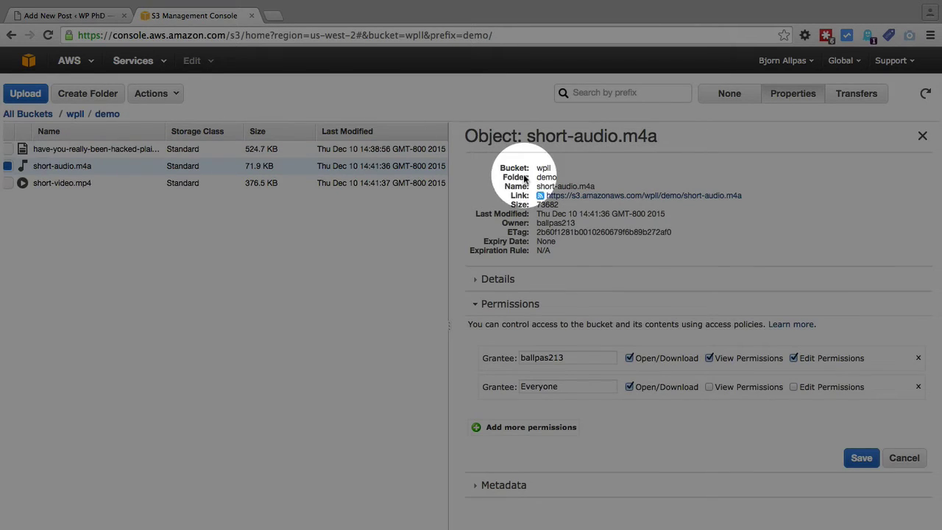
double_click(640, 195)
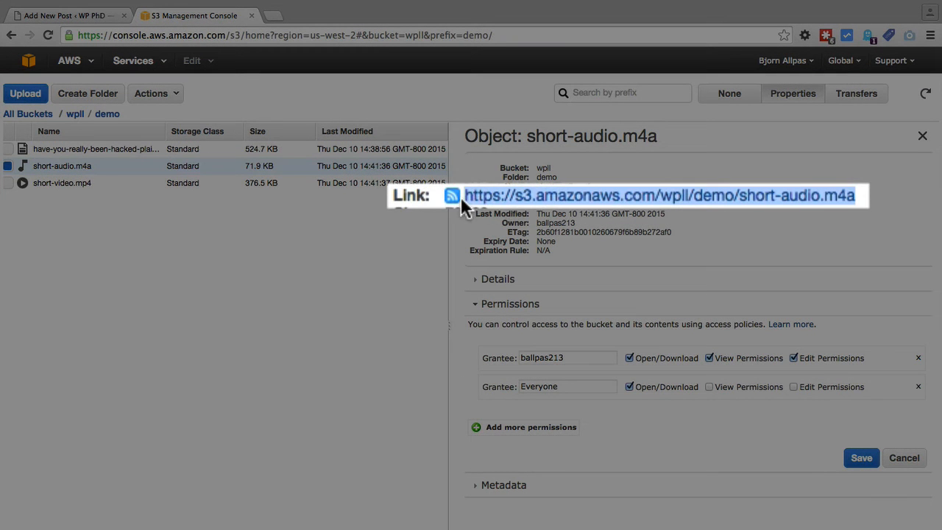
left_click(62, 15)
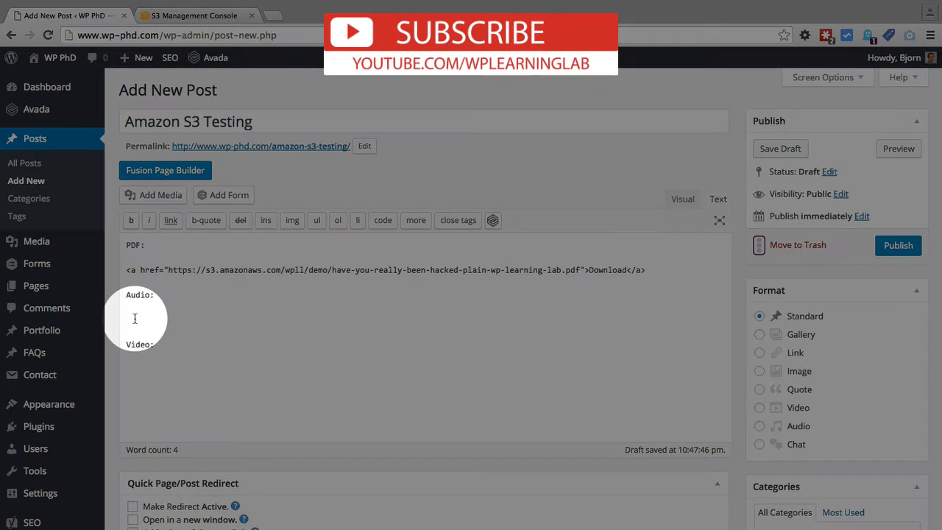
type("https://s3.amazonaws.com/wpll/demo/short-audio.m4a")
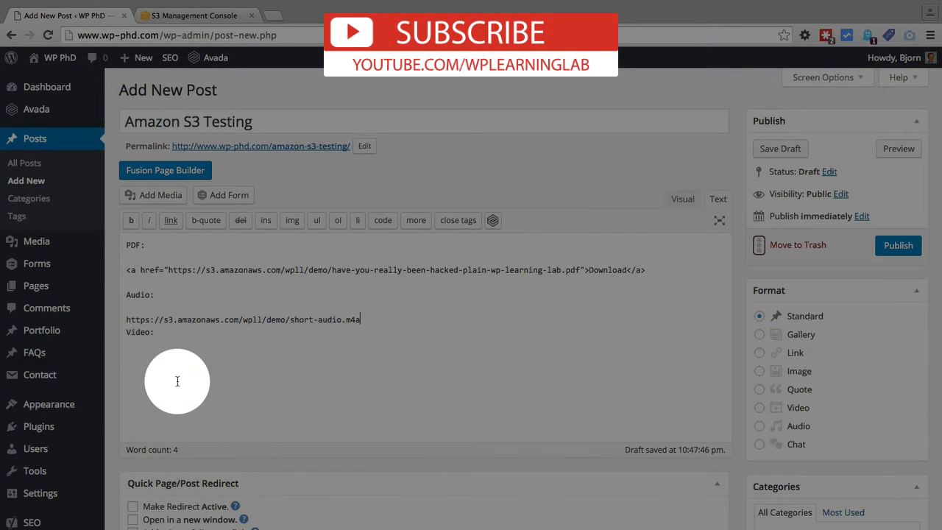
key("enter")
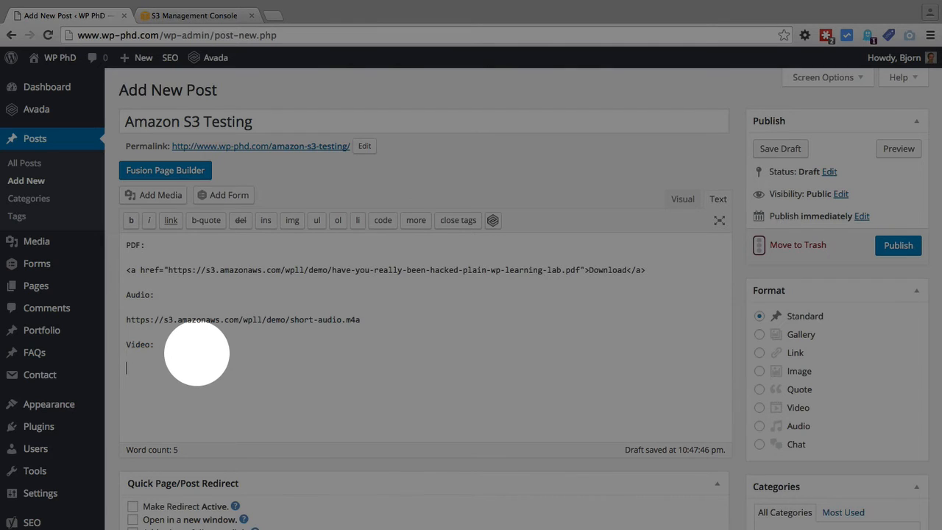
mouse_move(277, 323)
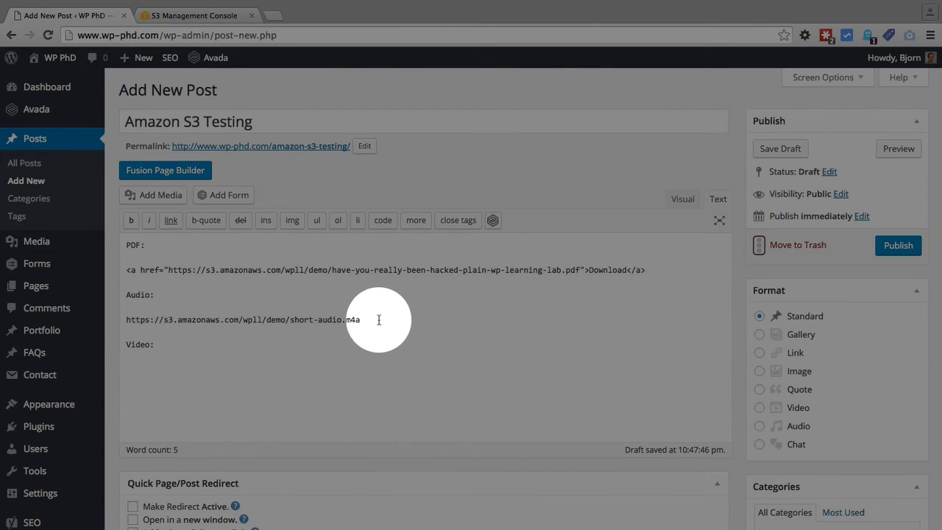
triple_click(243, 319)
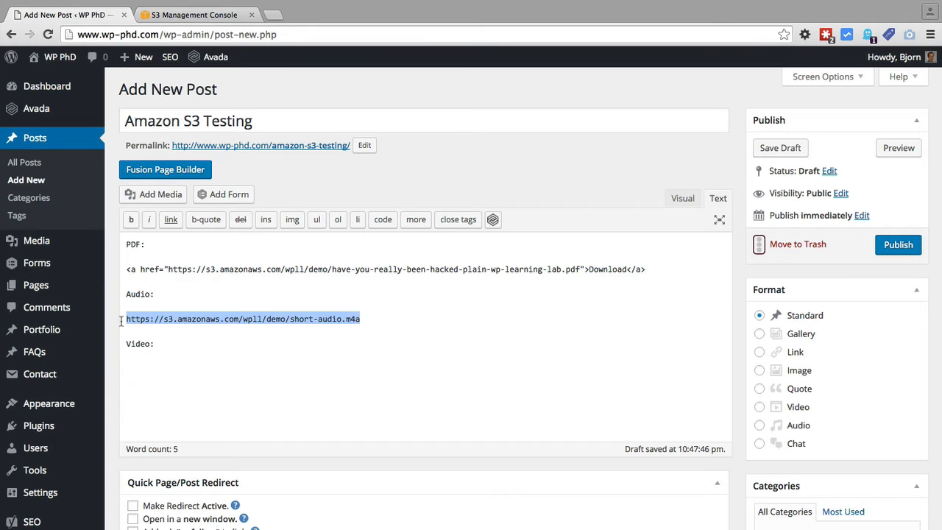
Step: Copy the short-video.mp4 S3 link and paste it under the Video label
left_click(780, 147)
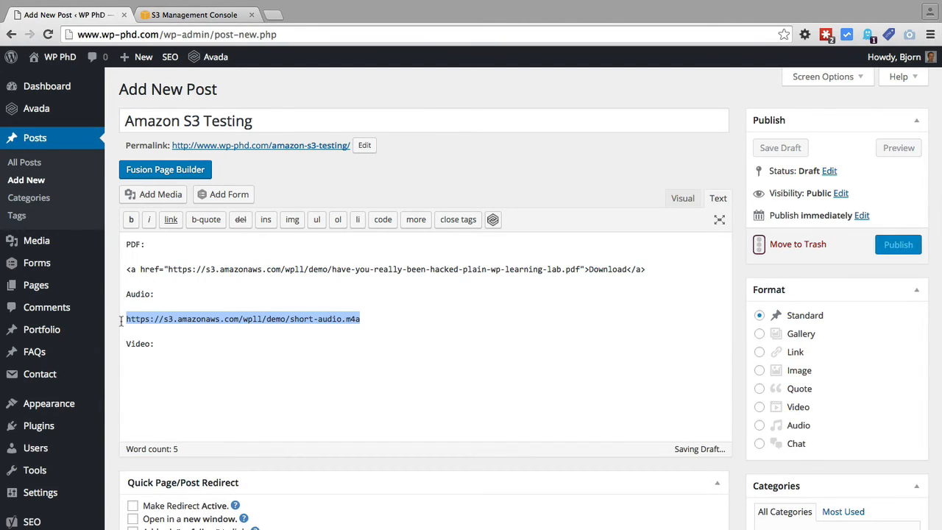
left_click(195, 15)
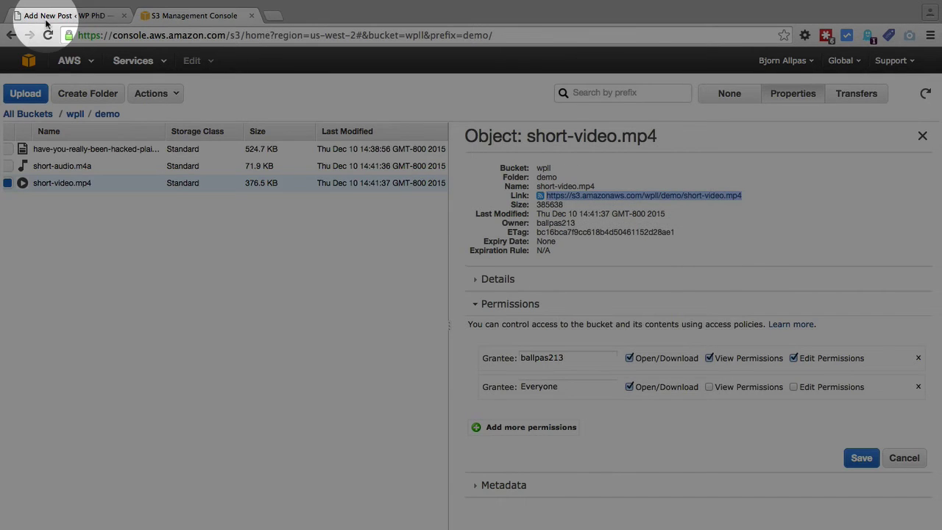
left_click(44, 14)
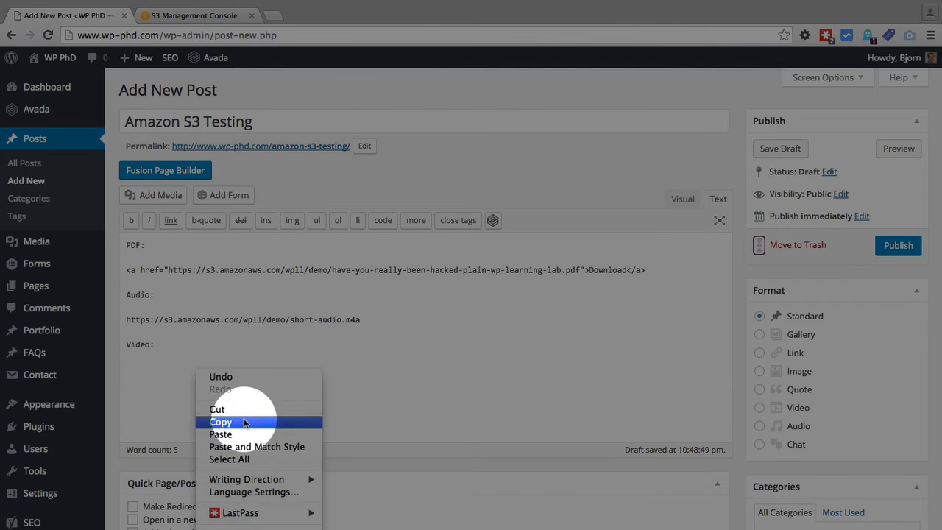
left_click(221, 433)
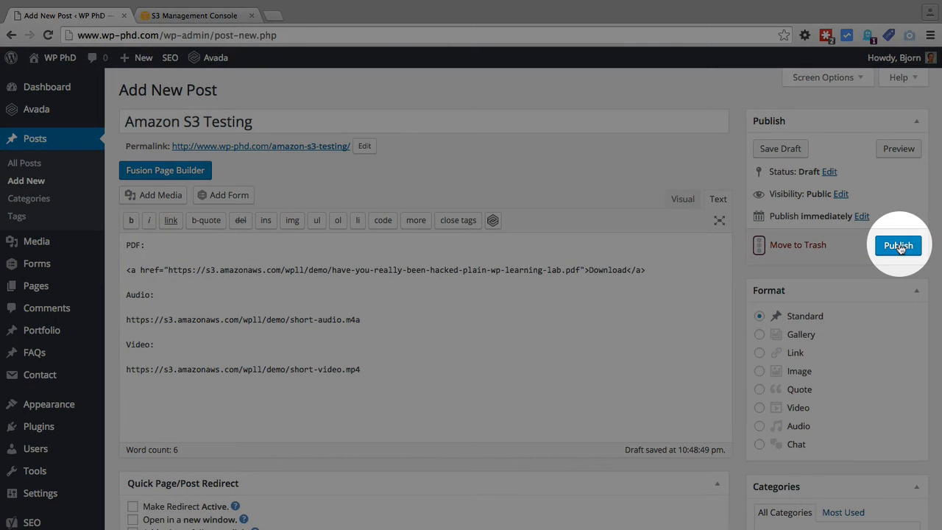
Step: Publish the post, view it live and test the Download PDF link
left_click(898, 244)
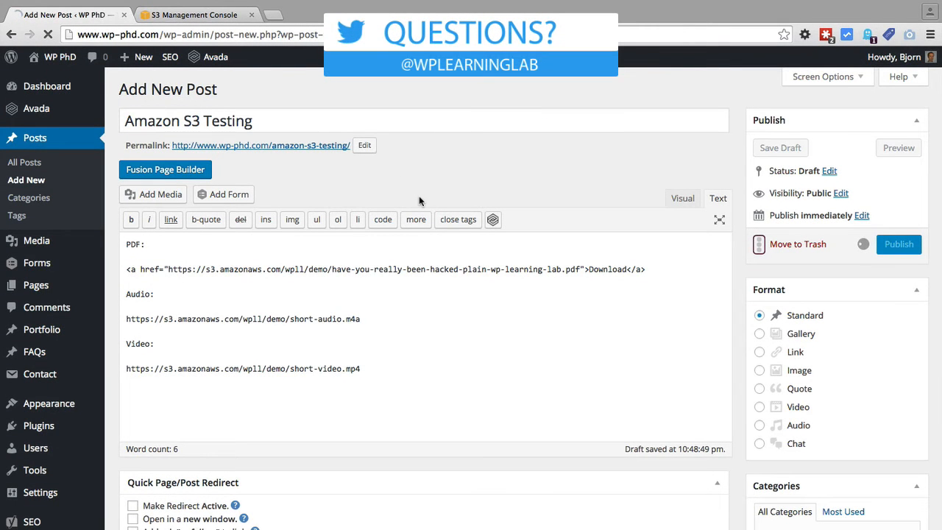
left_click(898, 244)
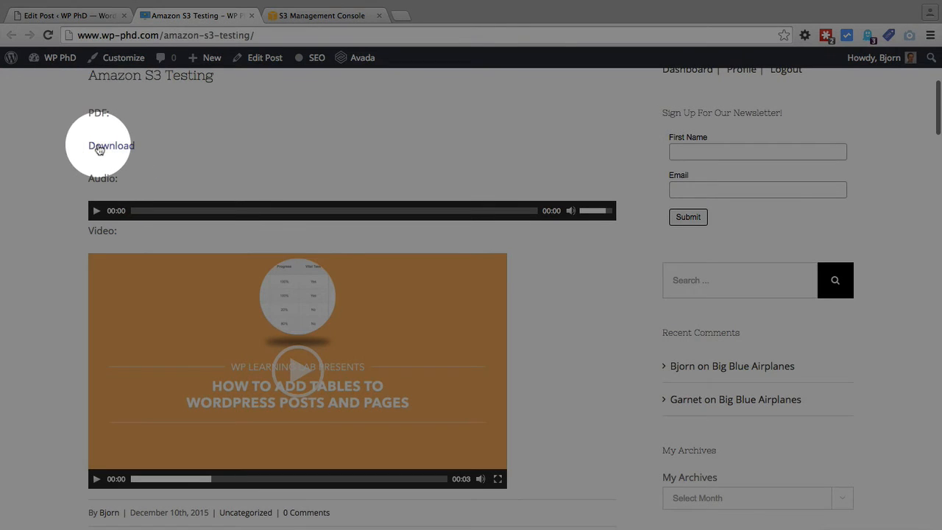
left_click(111, 145)
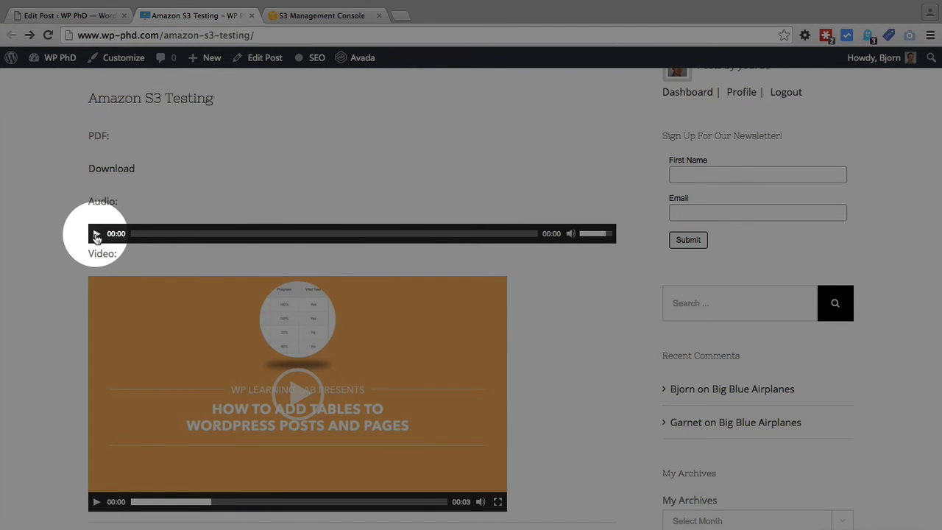
Step: Play and stop the audio, then start the video player on the live post
left_click(97, 233)
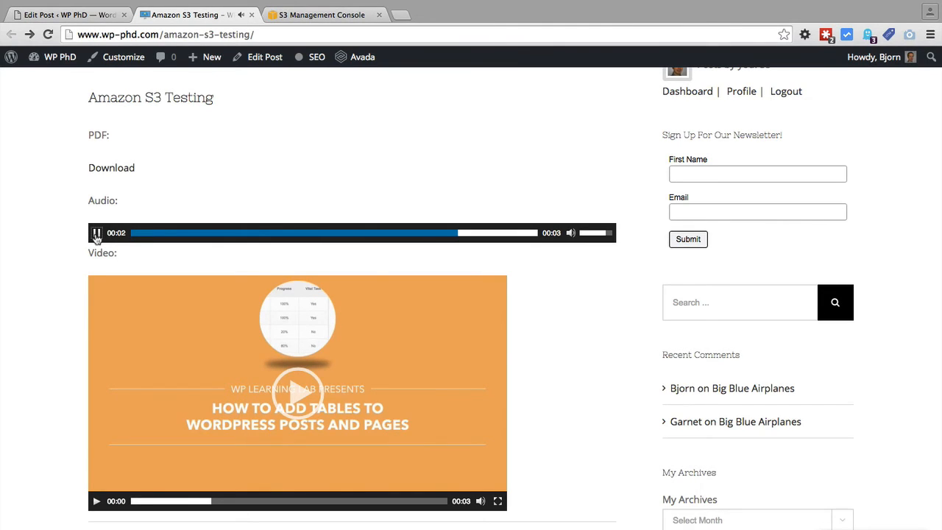
left_click(97, 233)
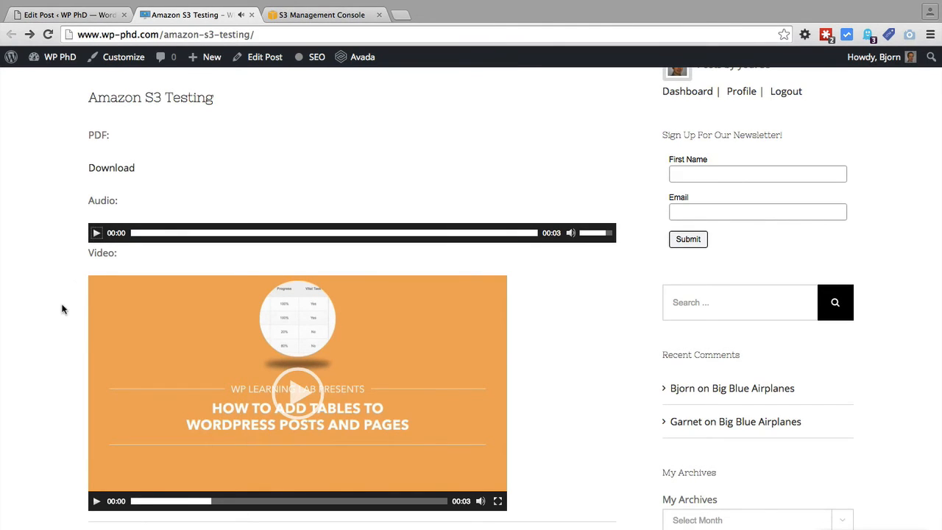
scroll("down", 3)
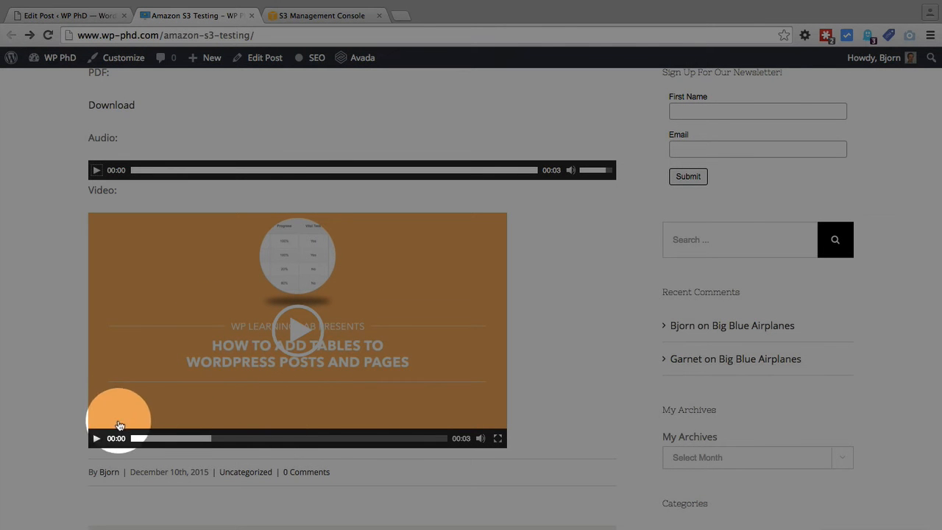
left_click(97, 439)
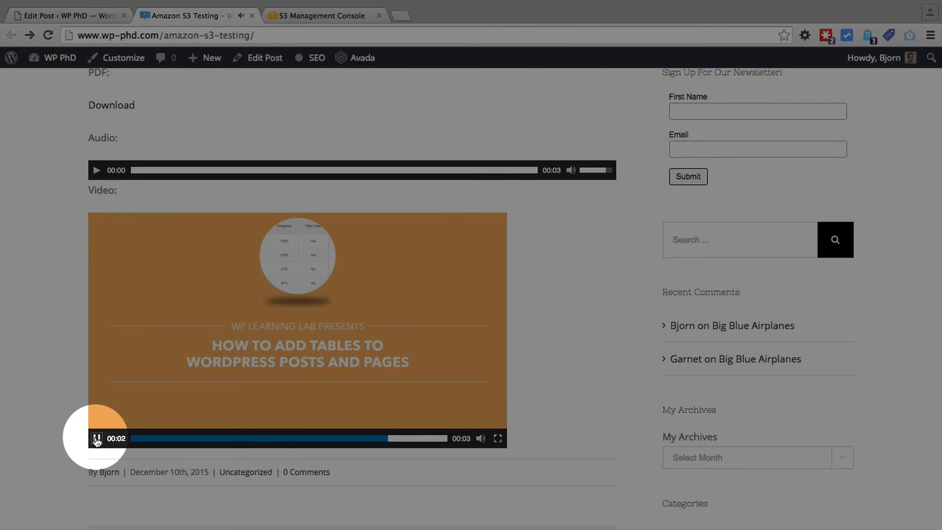
scroll("up", 3)
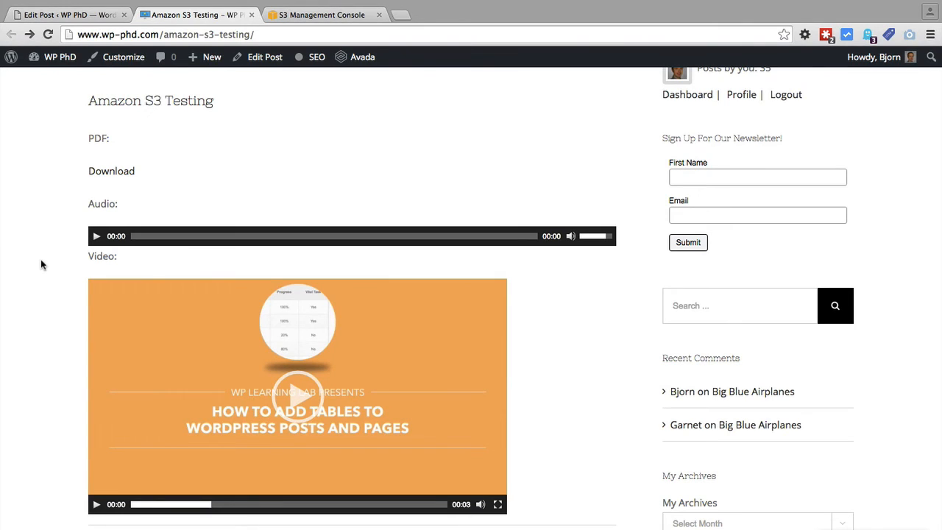
mouse_move(291, 30)
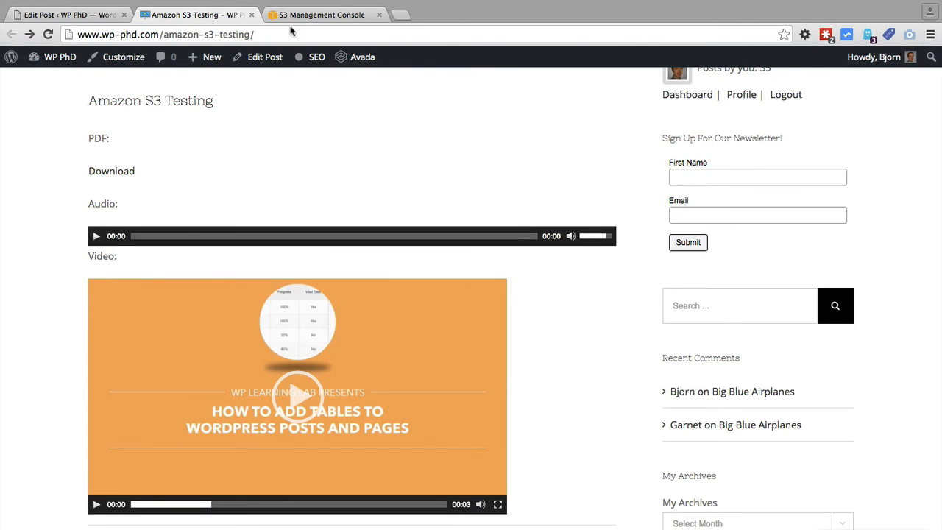
mouse_move(321, 15)
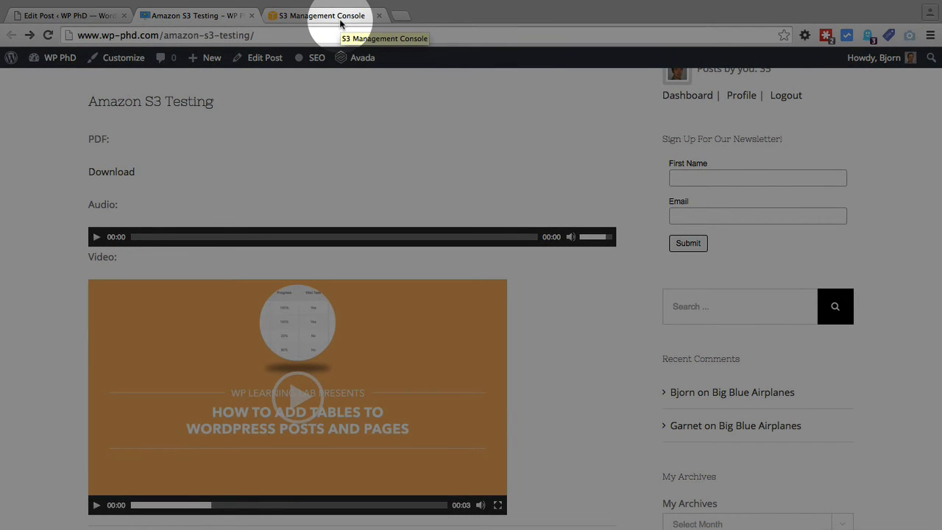
Step: Save short-video.mp4's permissions without the Everyone grant and return to the live post
left_click(322, 15)
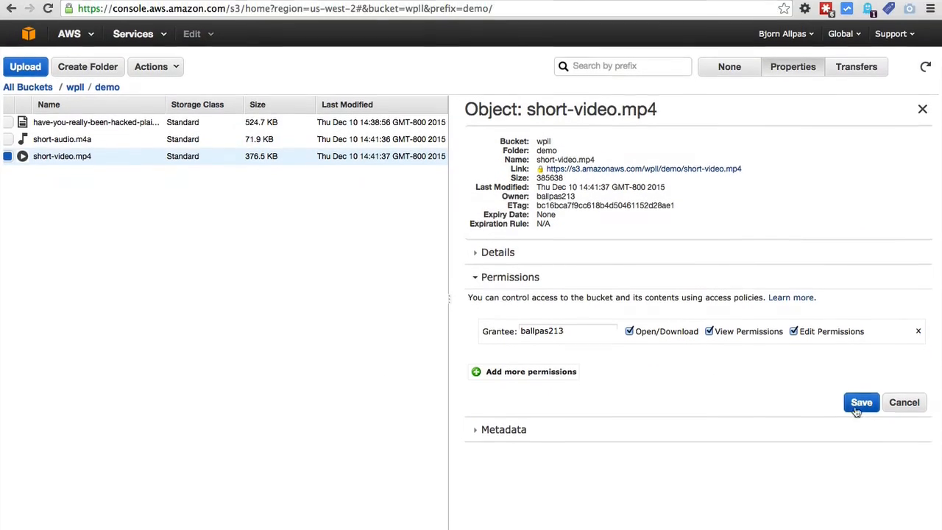
left_click(861, 402)
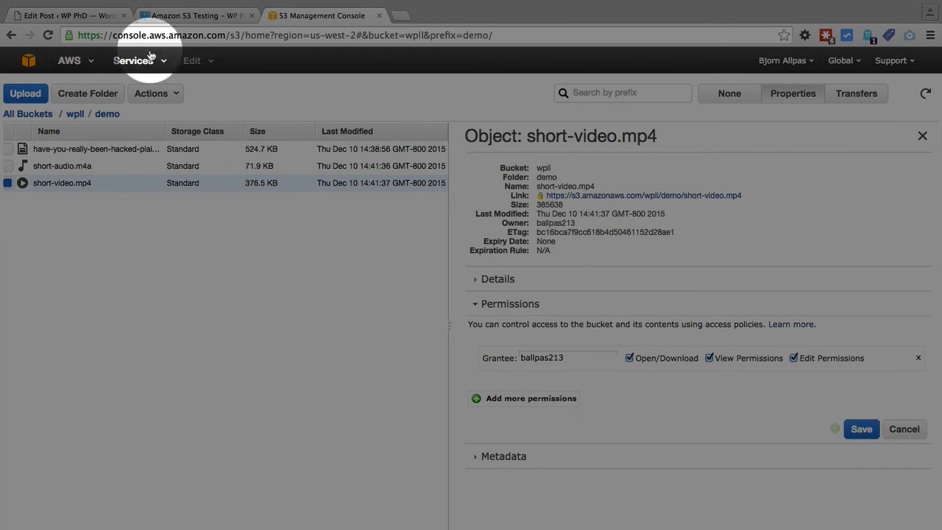
left_click(194, 15)
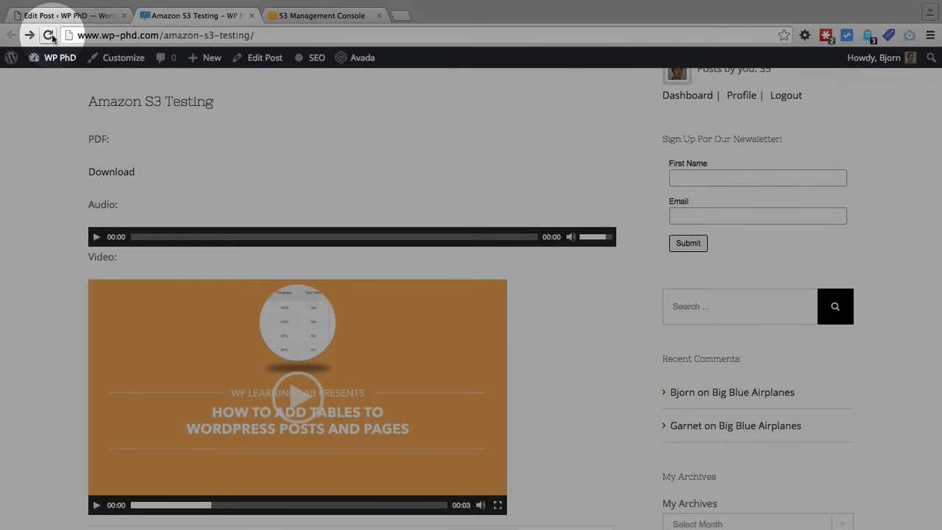
Step: Reload the post to see the video fail to load, then switch to the S3 console
left_click(47, 35)
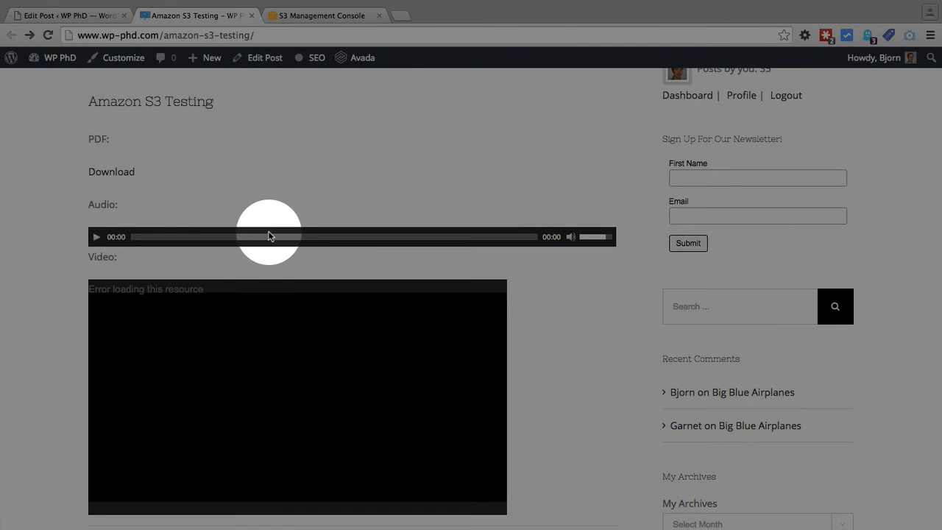
mouse_move(123, 297)
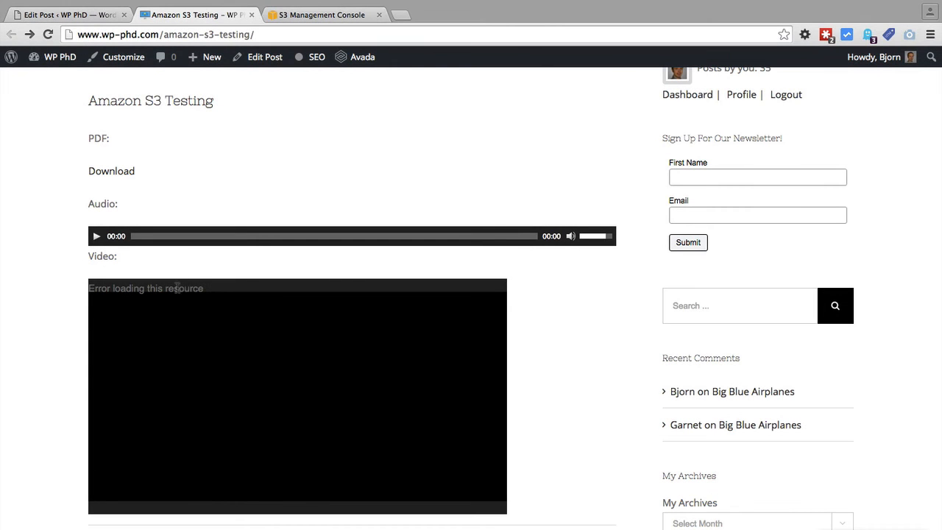
mouse_move(326, 436)
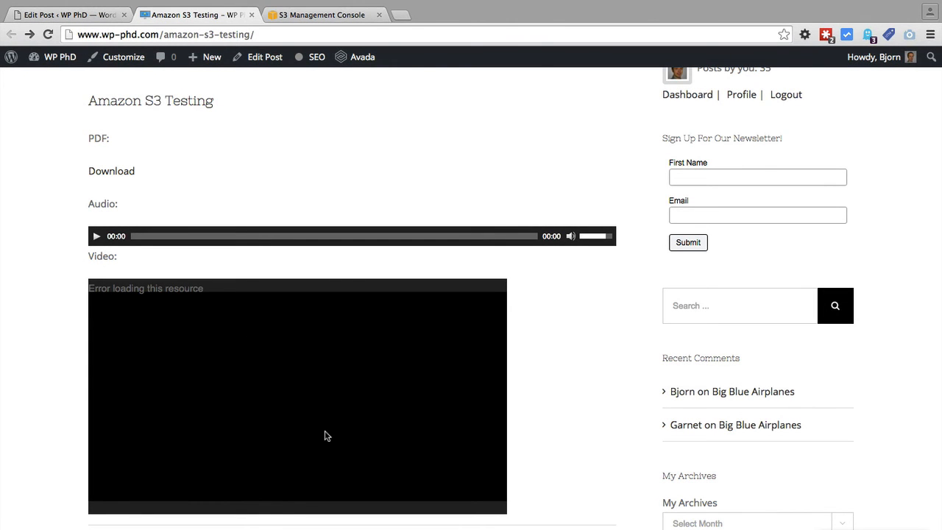
mouse_move(321, 439)
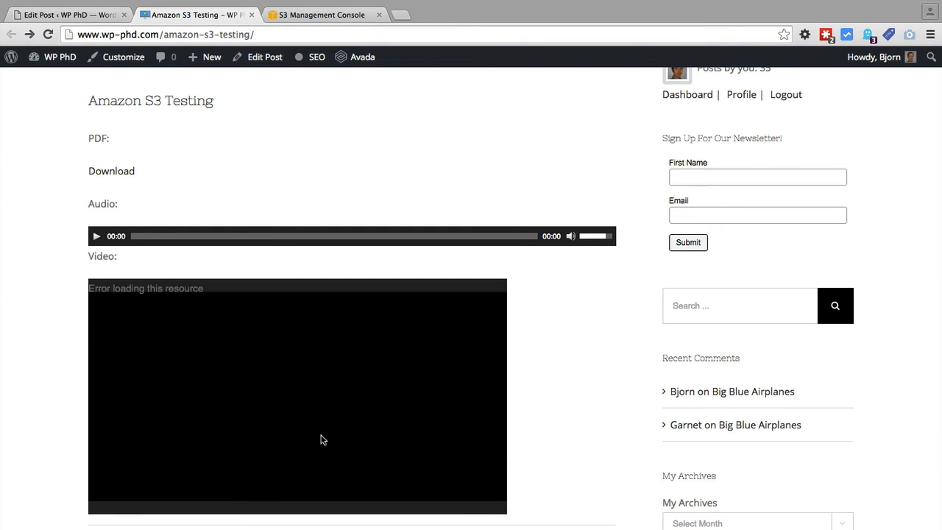
left_click(321, 14)
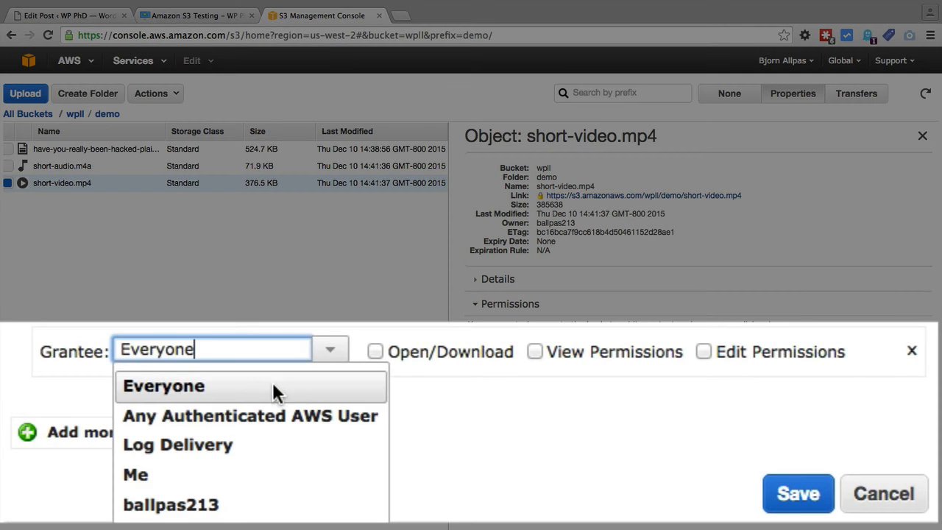
Step: Save Everyone's Open/Download access to short-video.mp4 and reload the live post
left_click(797, 493)
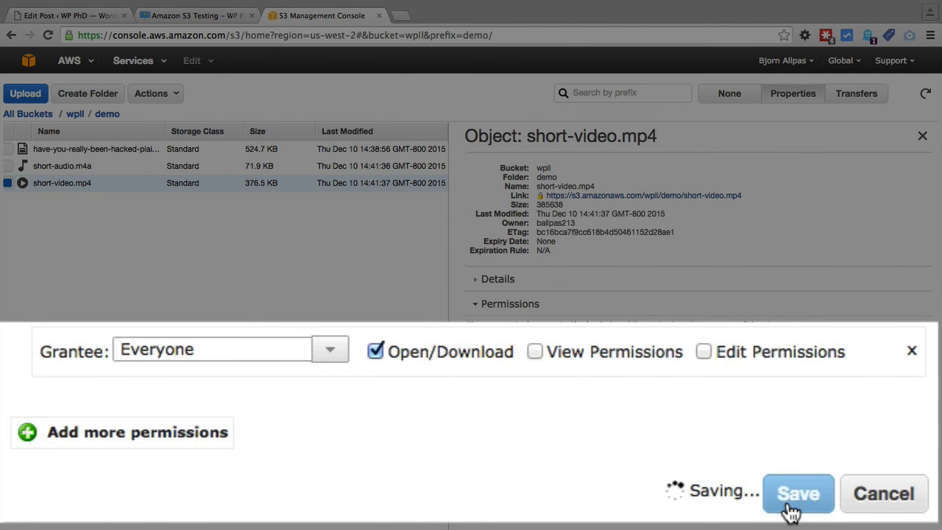
left_click(195, 15)
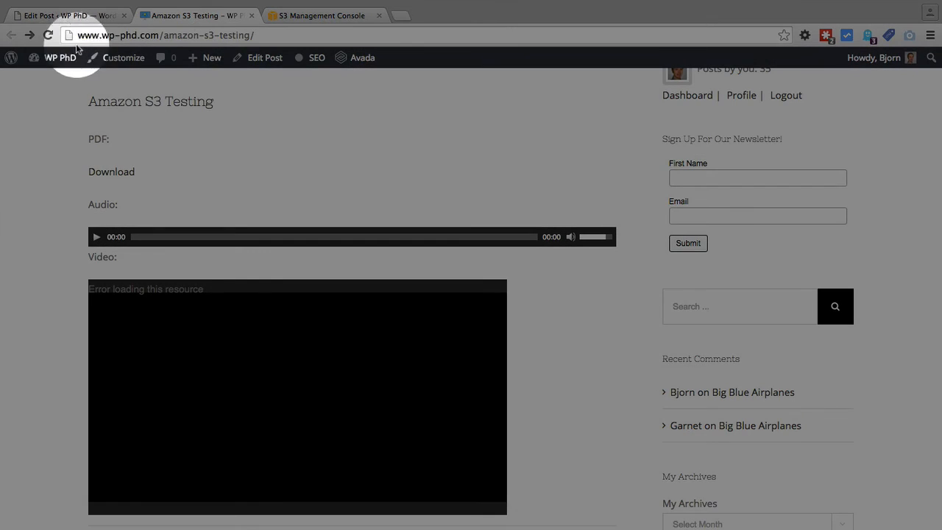
left_click(47, 35)
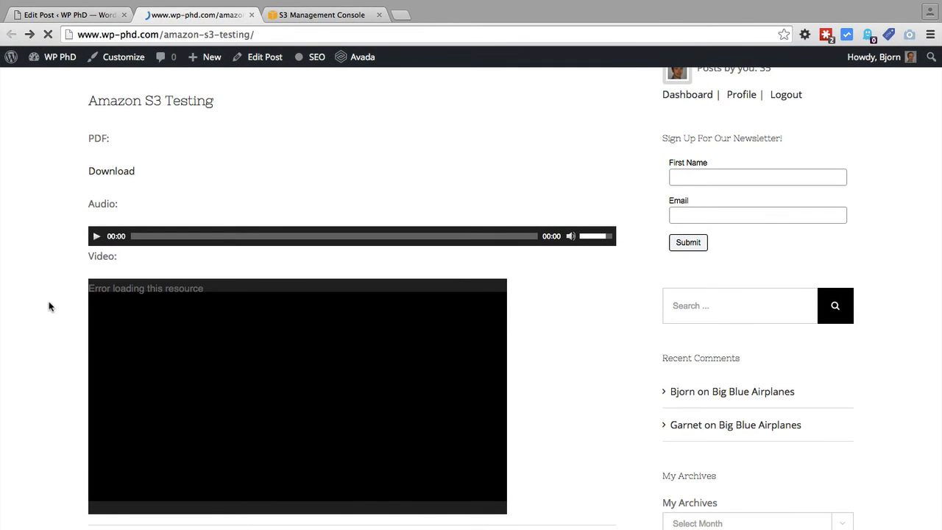